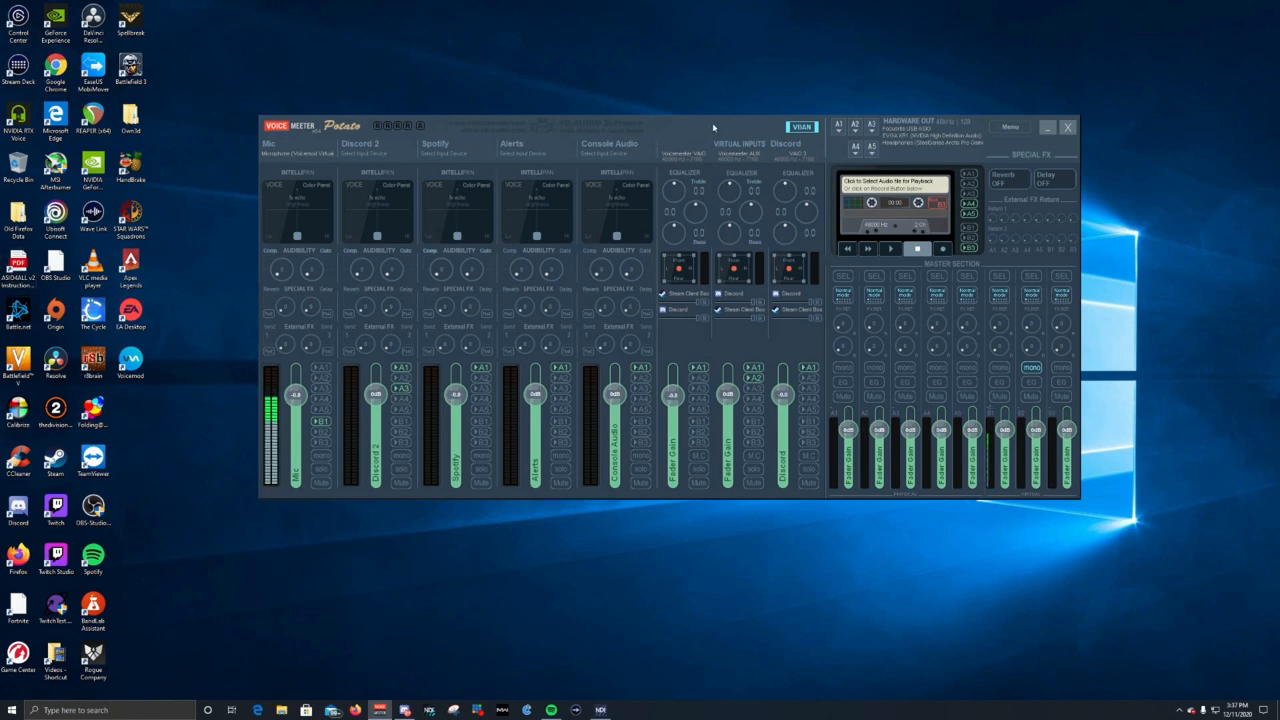
Keep VoiceMeeter Output selected as Discord's input device in Voice & Video settings.
left_click_drag(712, 126, 718, 122)
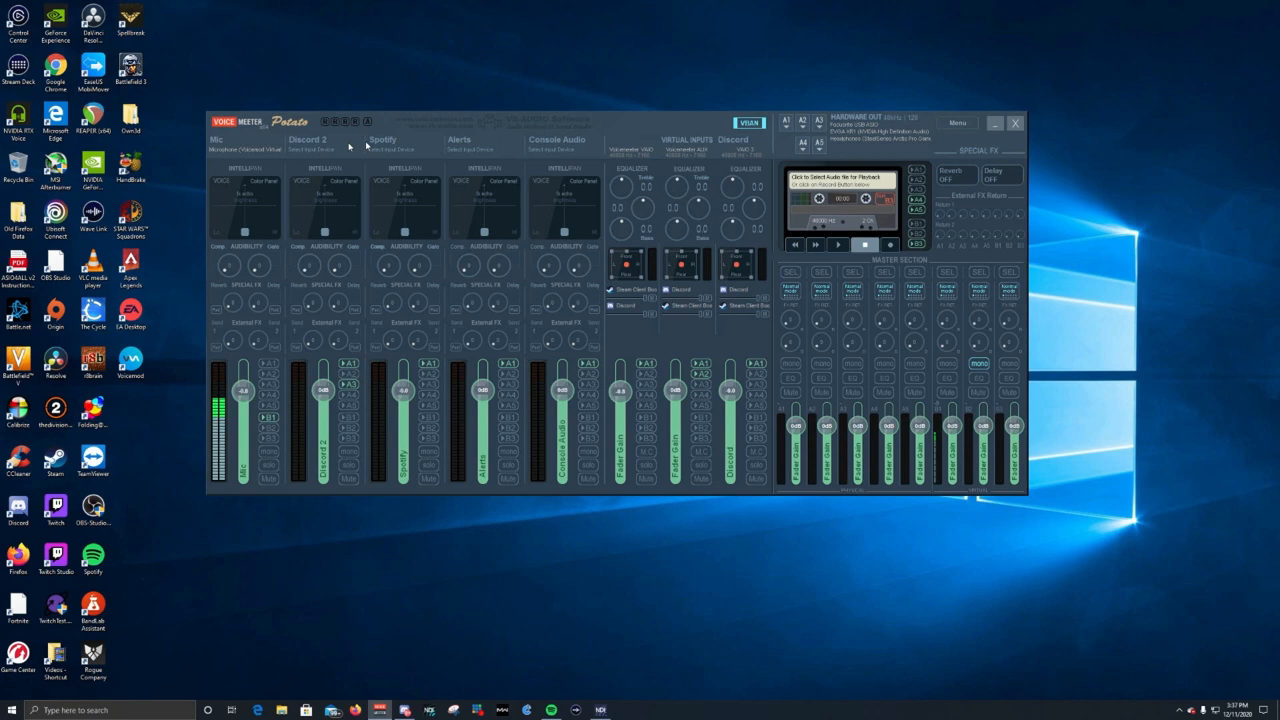
mouse_move(420, 138)
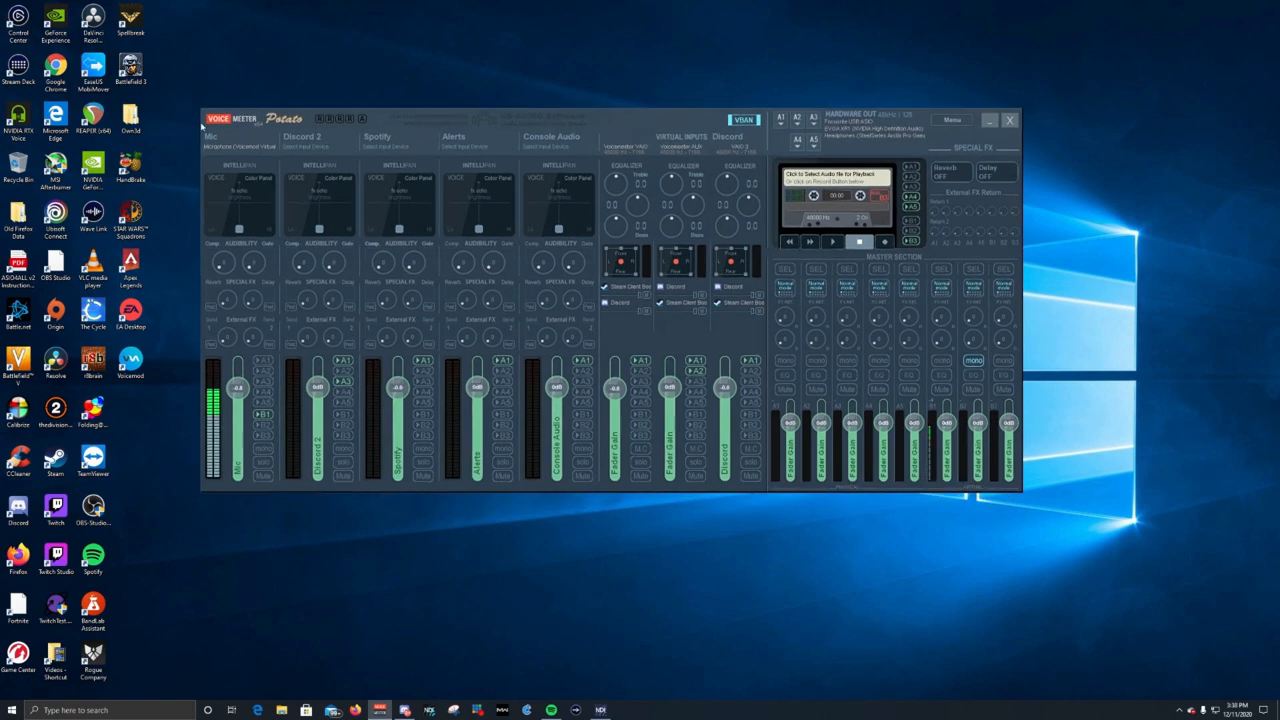
mouse_move(284, 152)
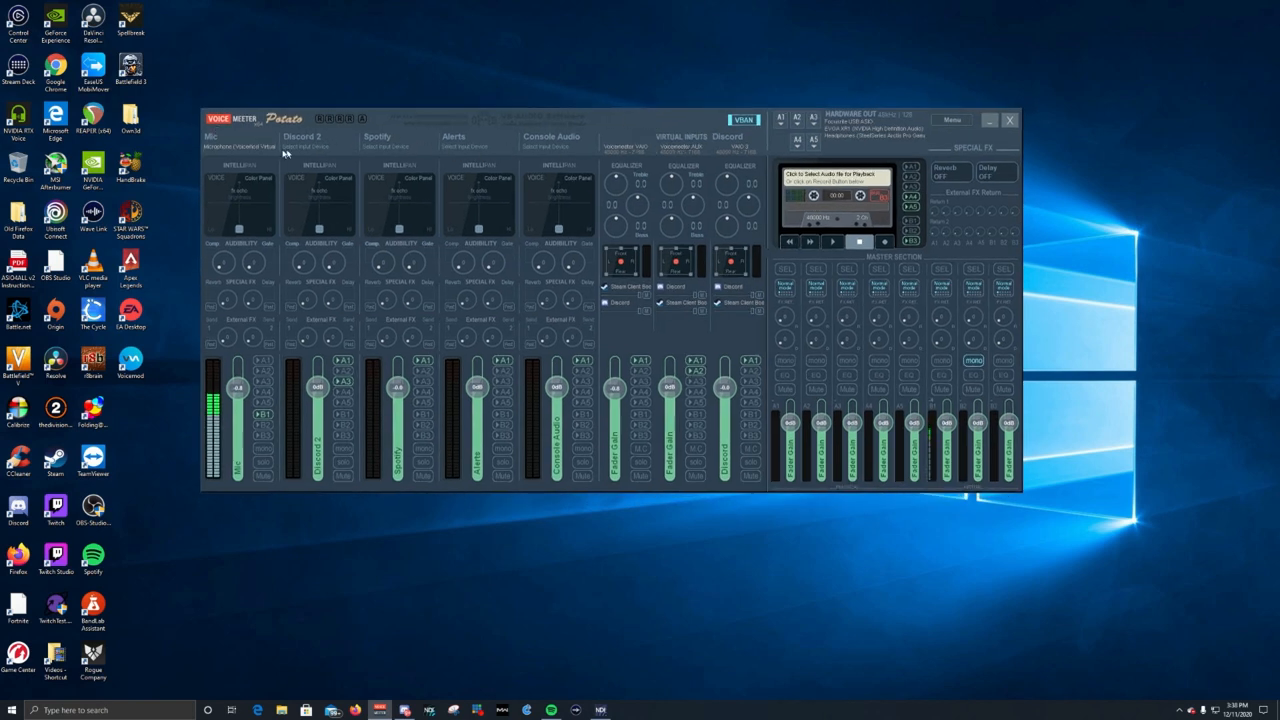
mouse_move(716, 142)
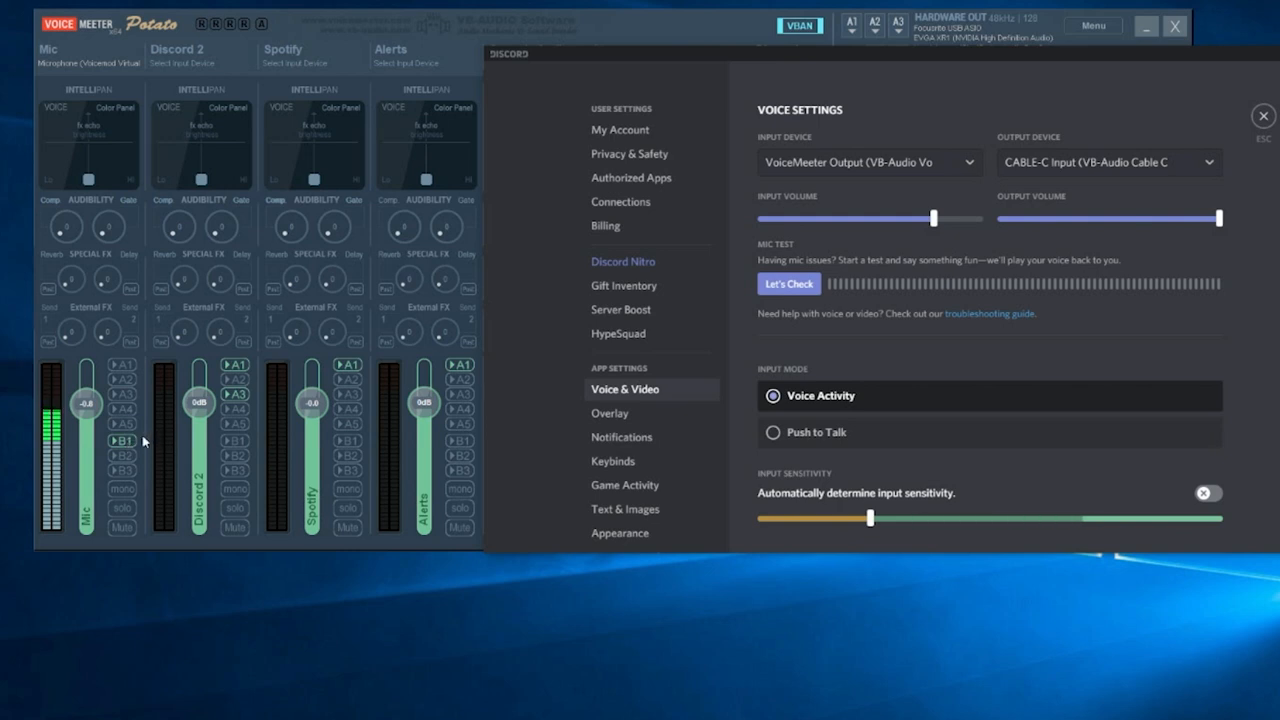
mouse_move(122, 452)
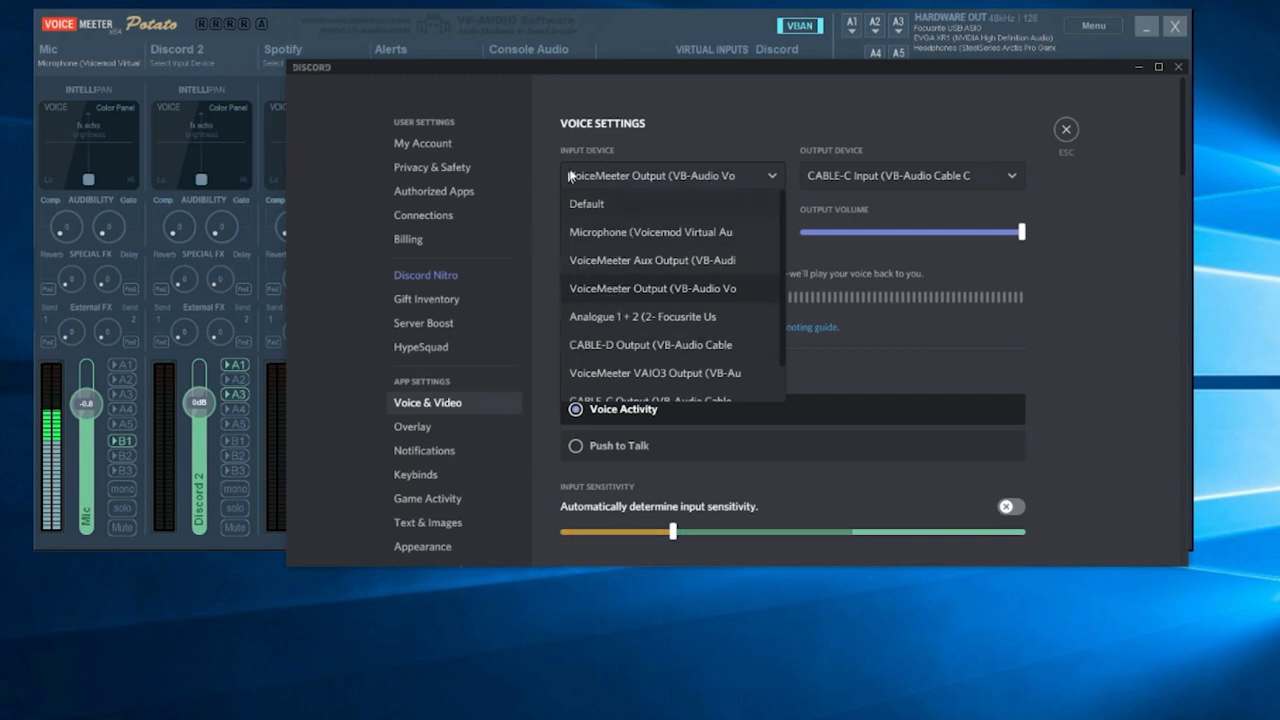
mouse_move(644, 298)
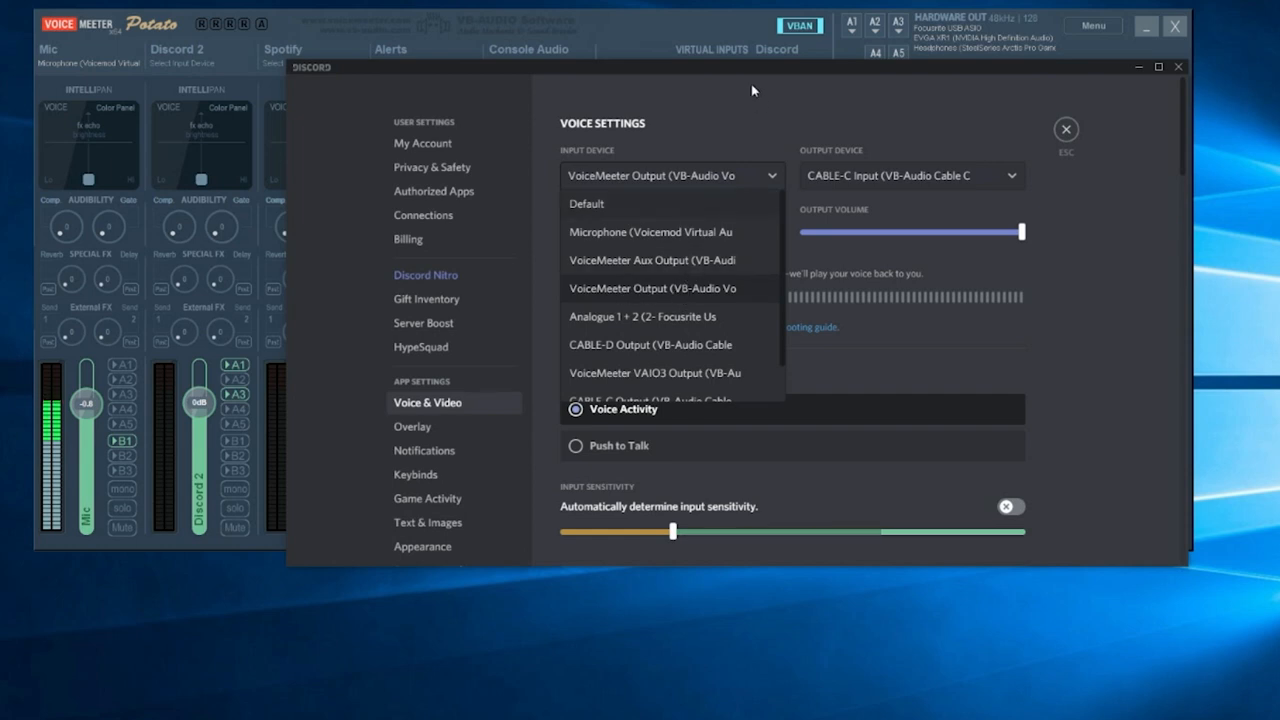
mouse_move(680, 270)
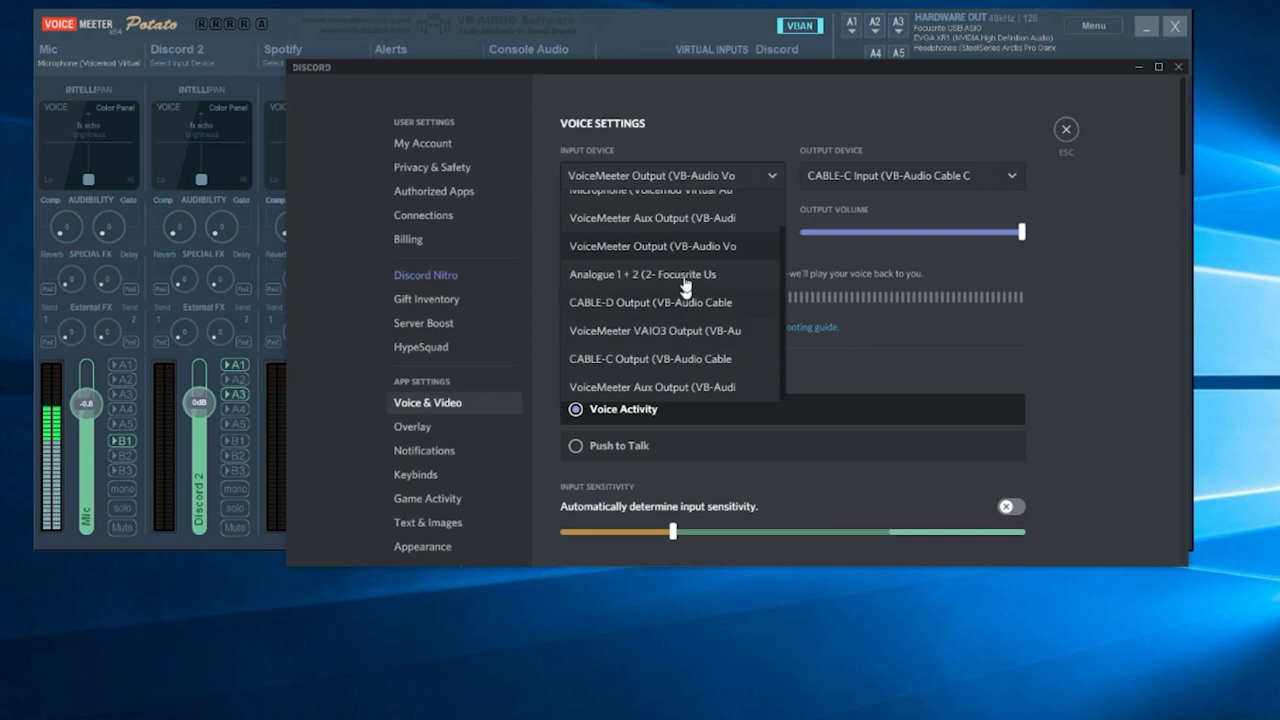
left_click(652, 246)
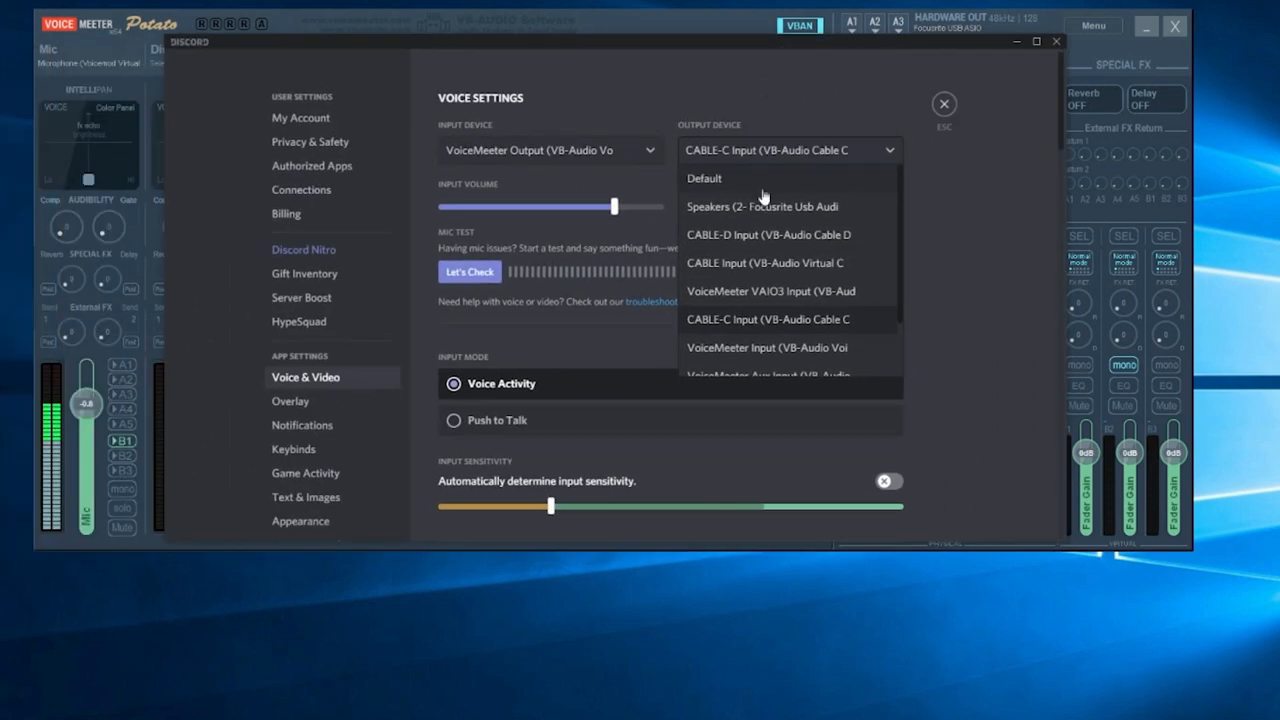
Switch Discord's output device from CABLE-C Input to VoiceMeeter VAIO3 Input.
scroll("down", 3)
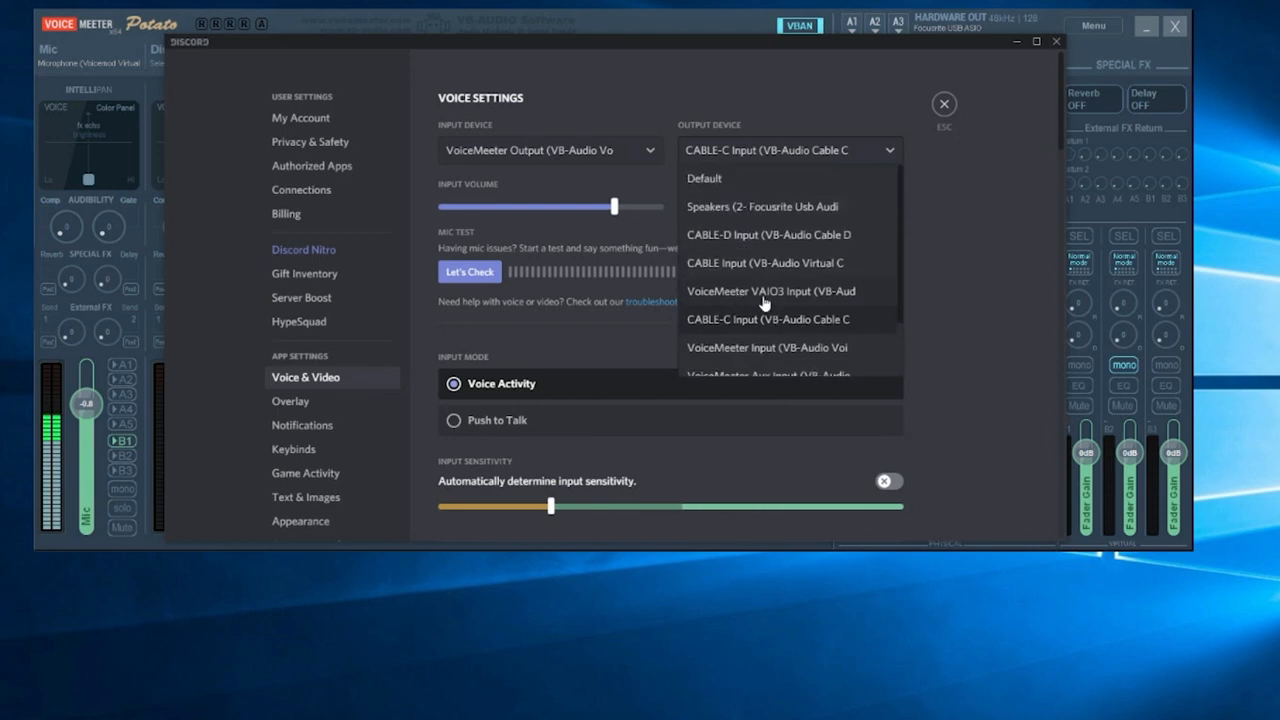
left_click(772, 292)
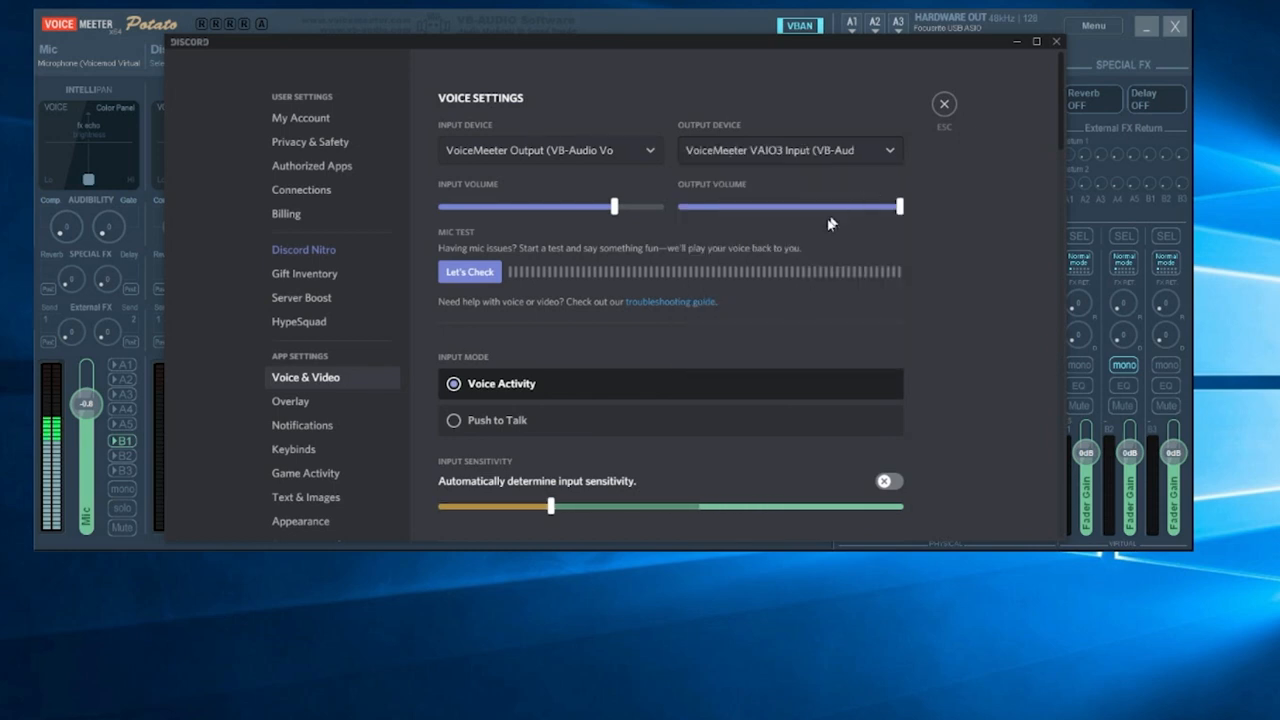
mouse_move(536, 468)
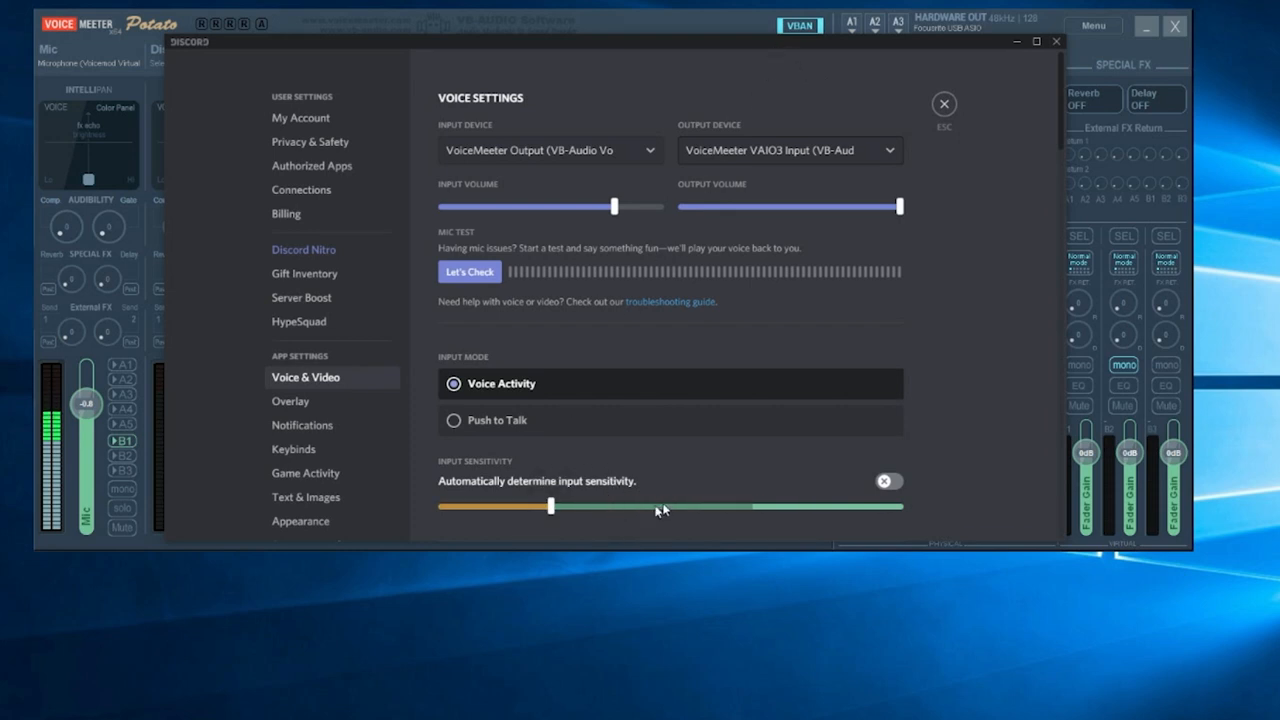
mouse_move(644, 514)
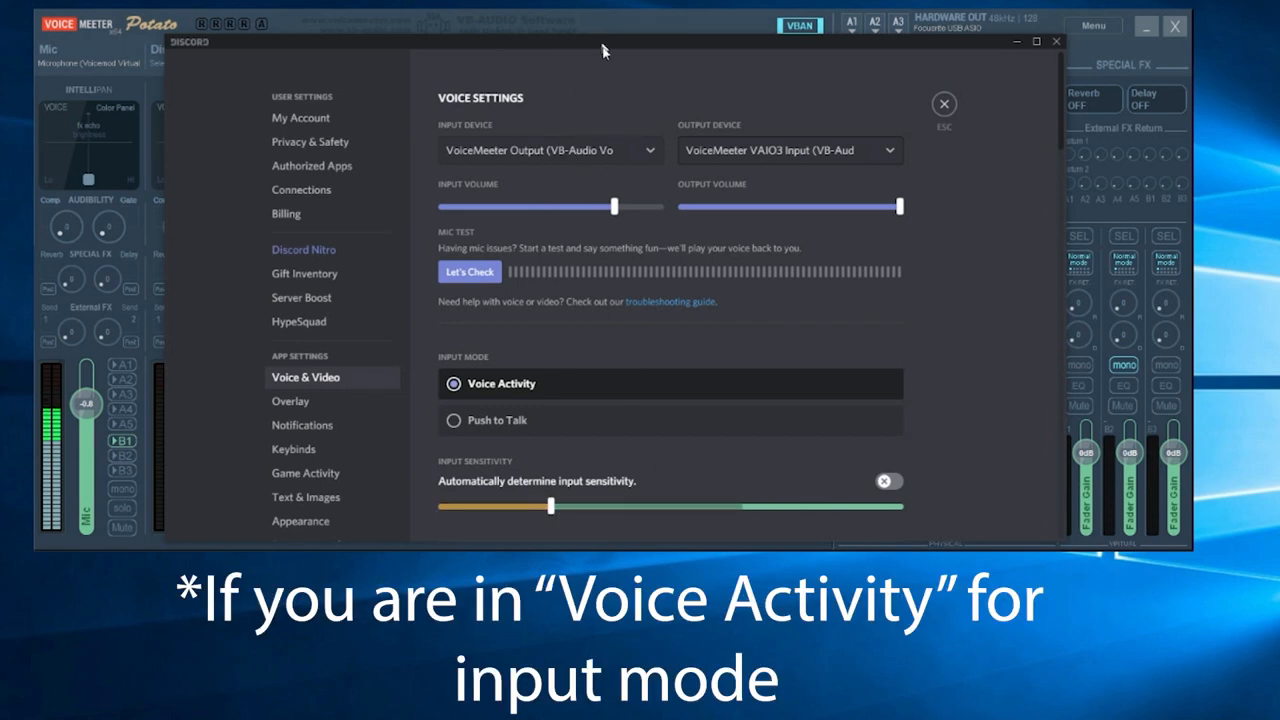
left_click(468, 272)
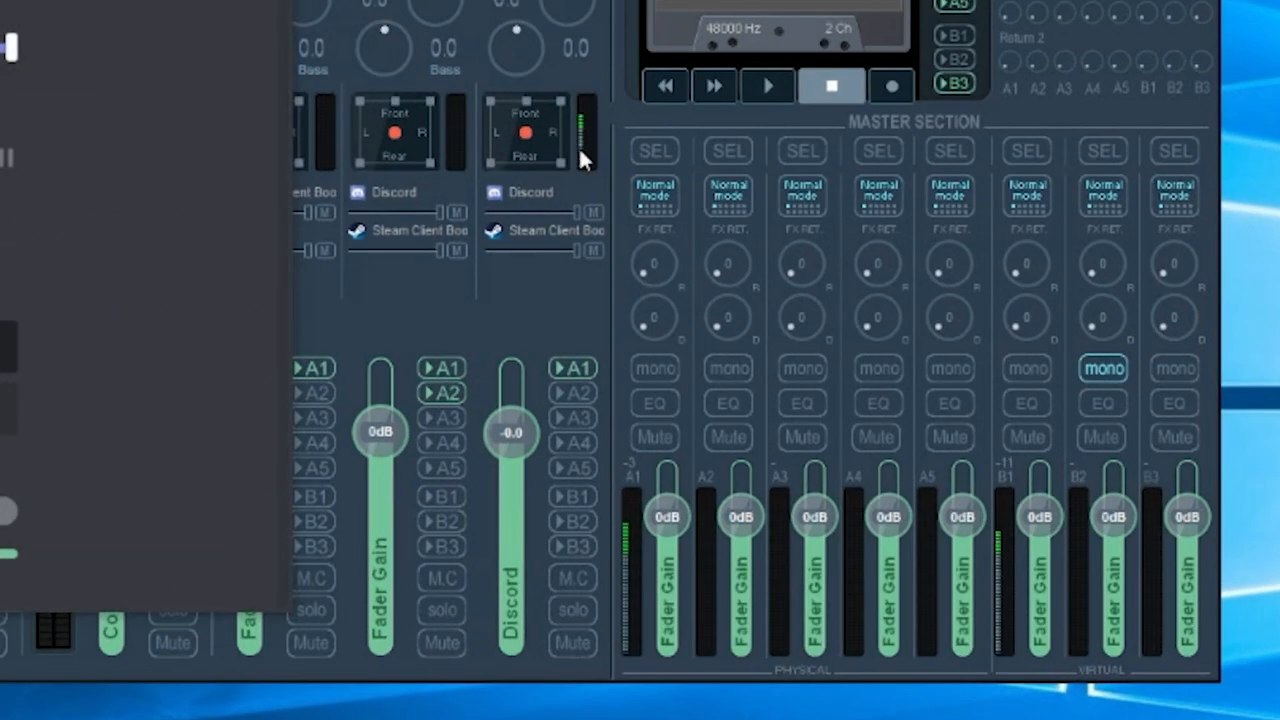
mouse_move(588, 136)
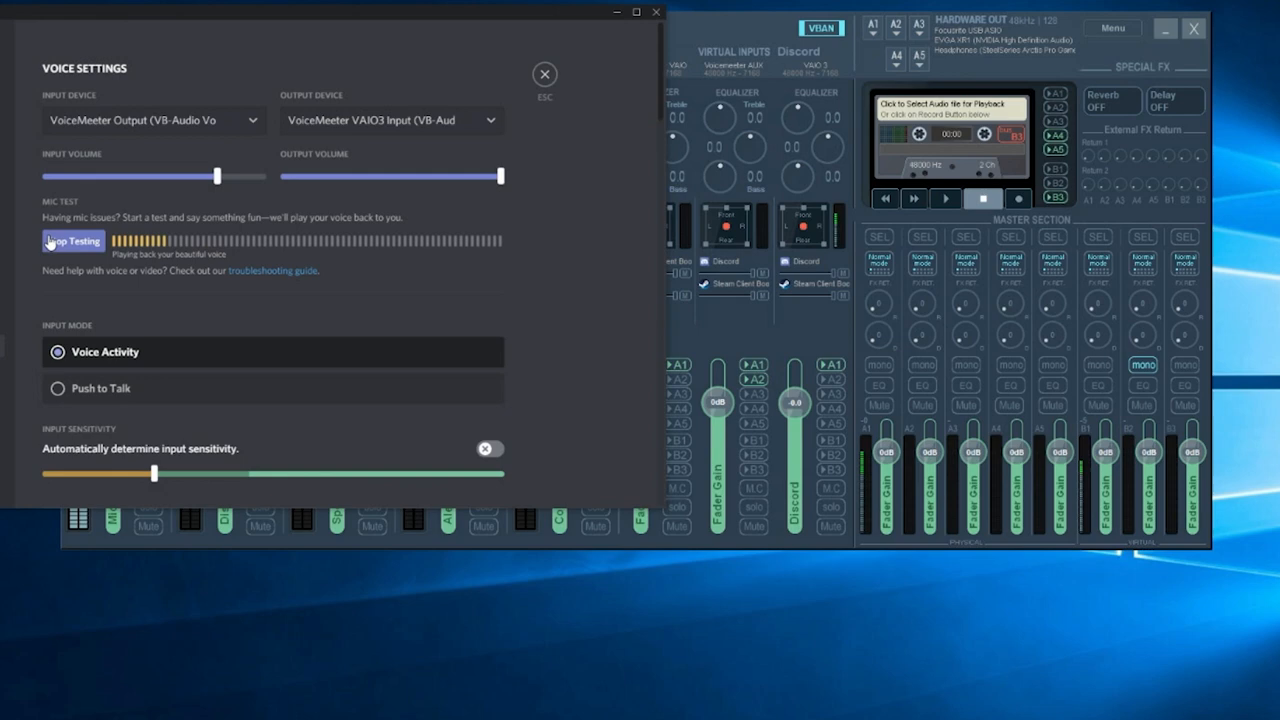
left_click(72, 240)
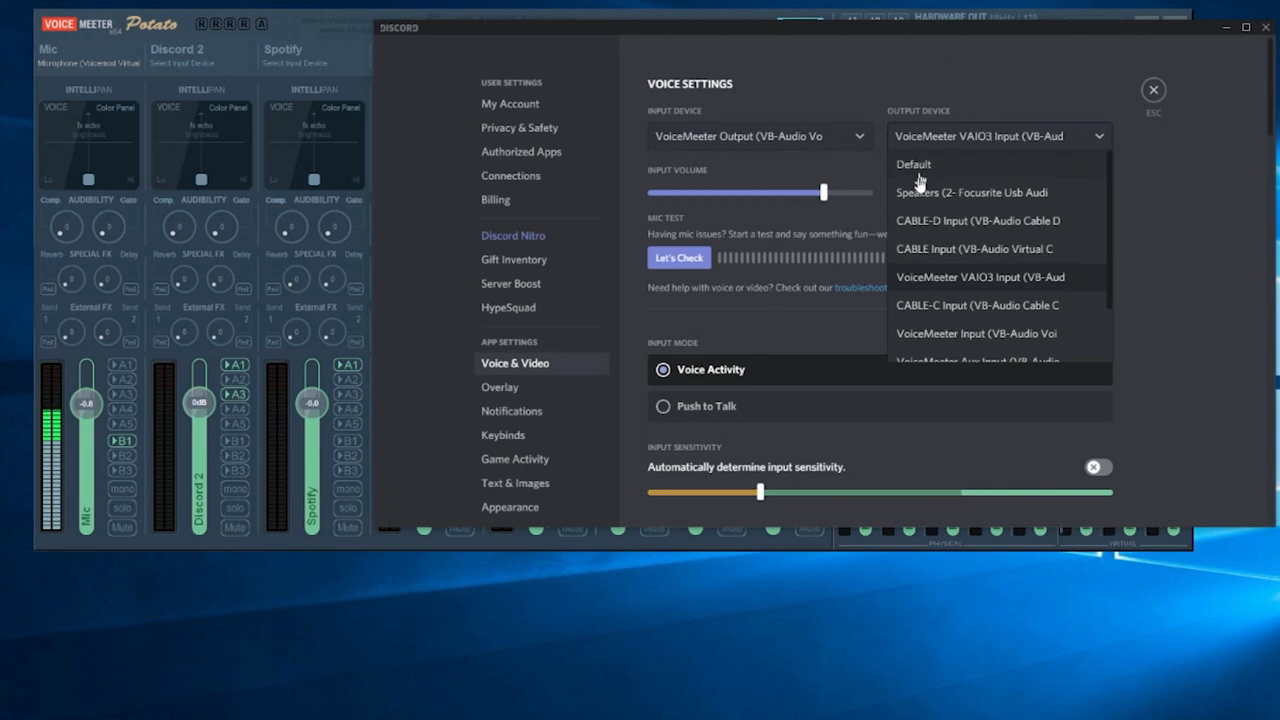
mouse_move(934, 248)
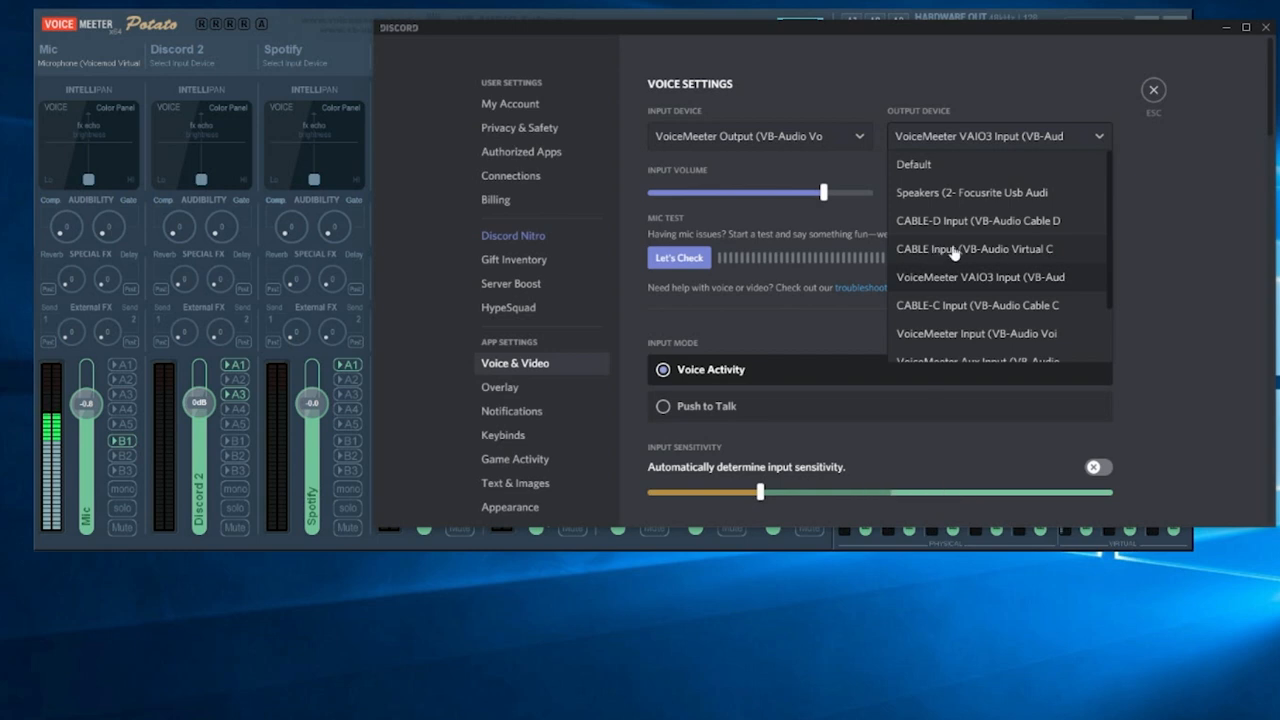
mouse_move(936, 304)
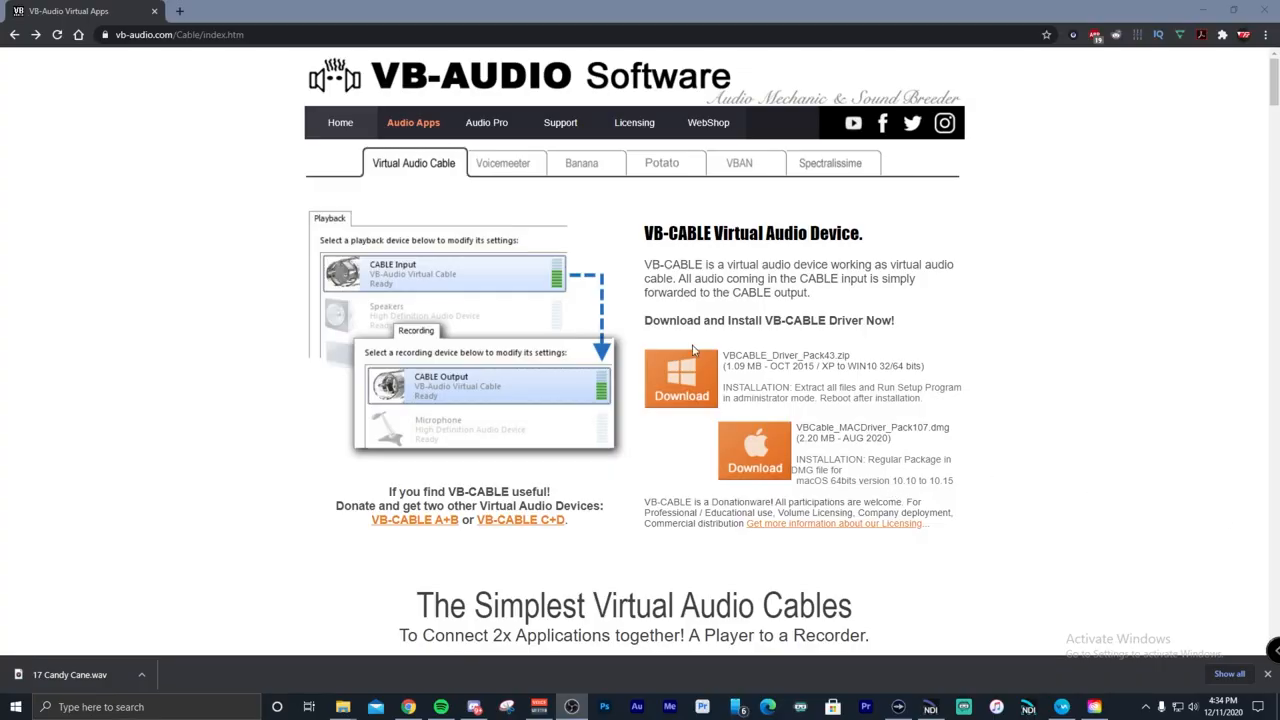
mouse_move(624, 464)
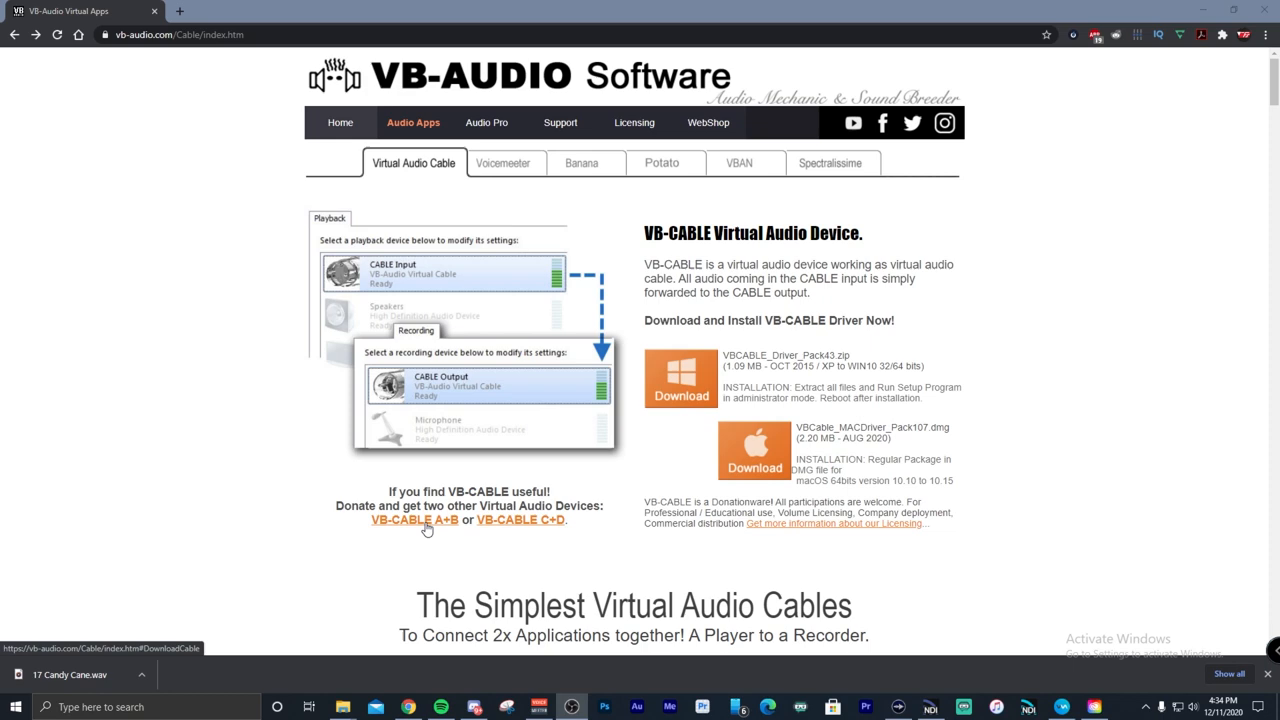
Reach the VB-Cable A+B download for Windows on vb-audio.com's VB-CABLE page.
left_click(414, 520)
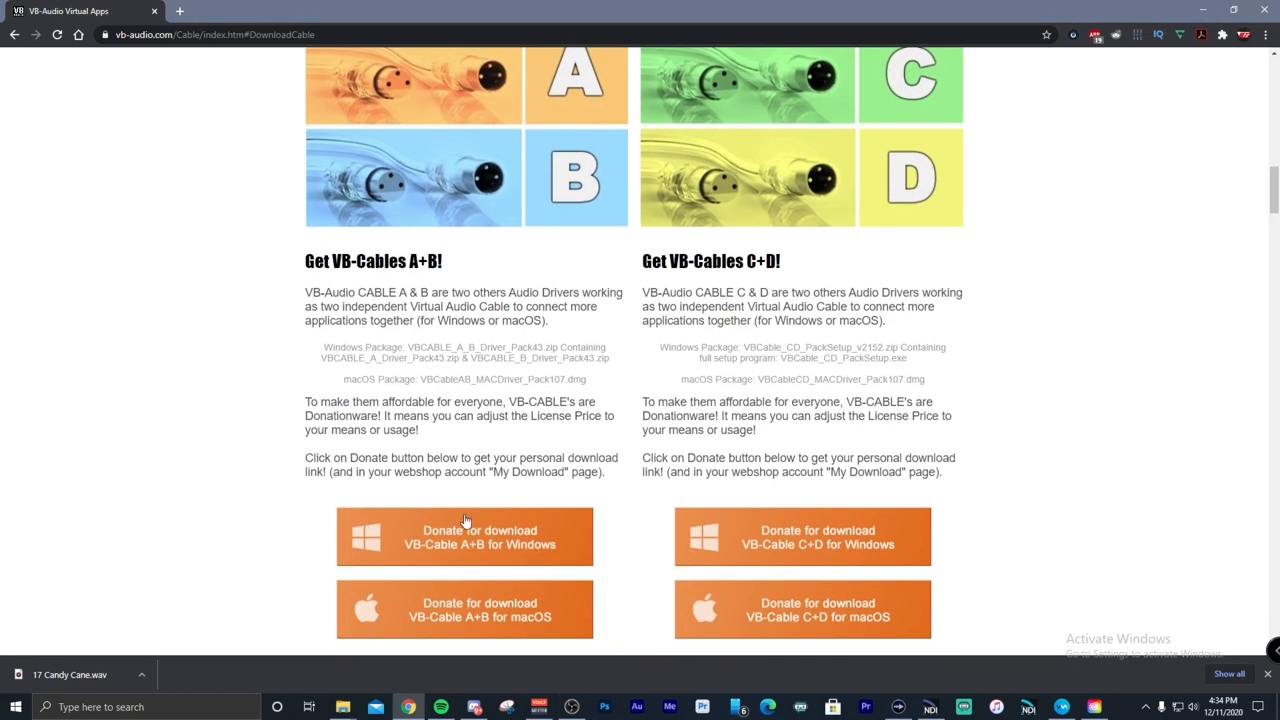
mouse_move(824, 616)
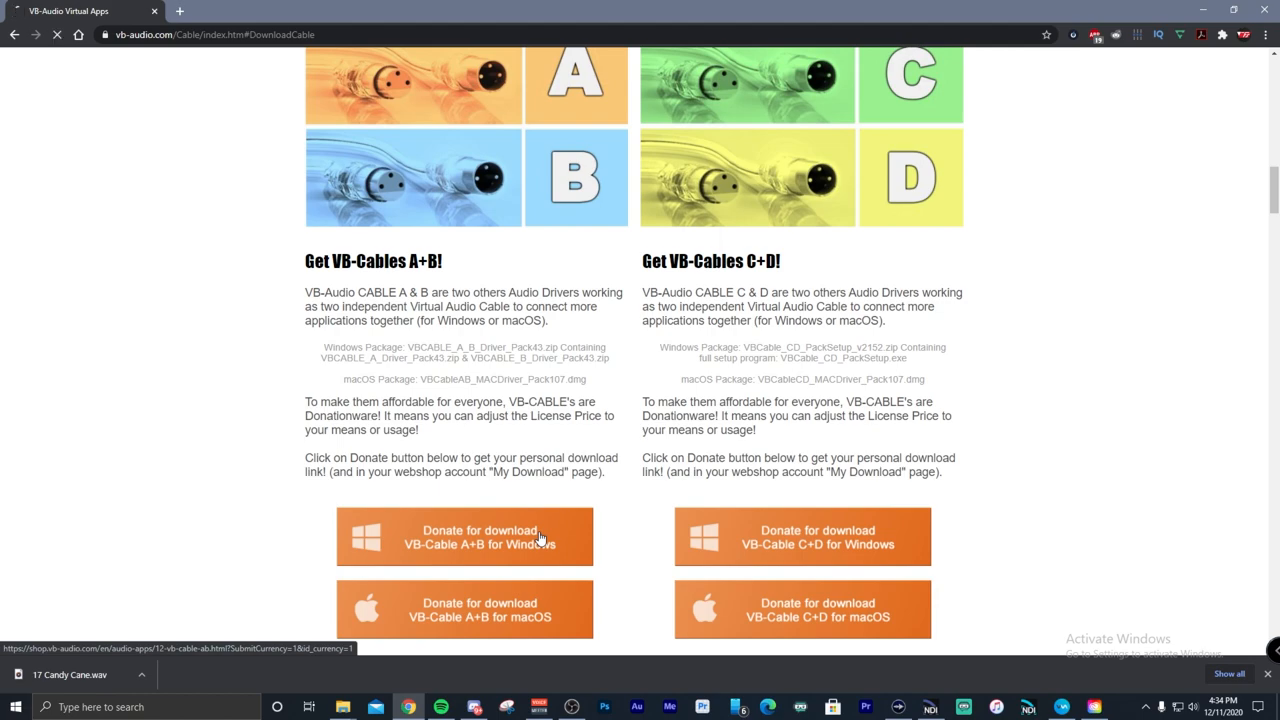
left_click(464, 536)
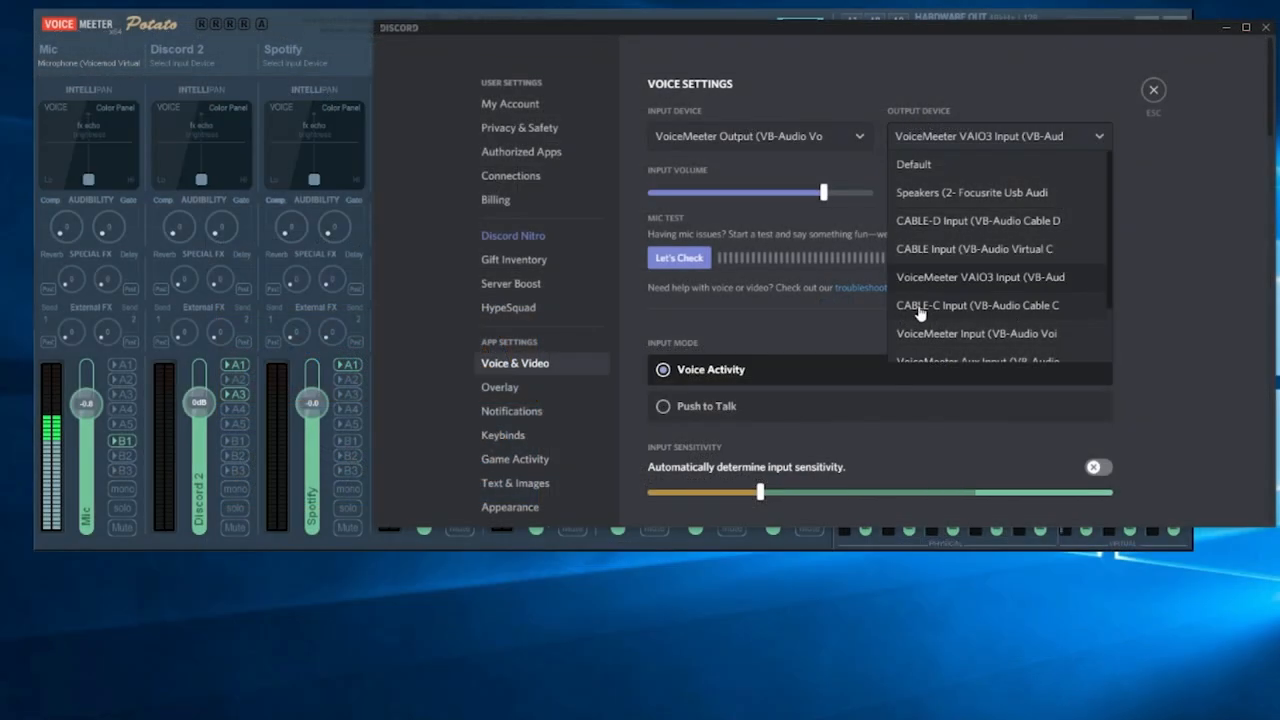
Put Discord's output device back on CABLE-C Input, keeping VoiceMeeter Output as input.
left_click(976, 304)
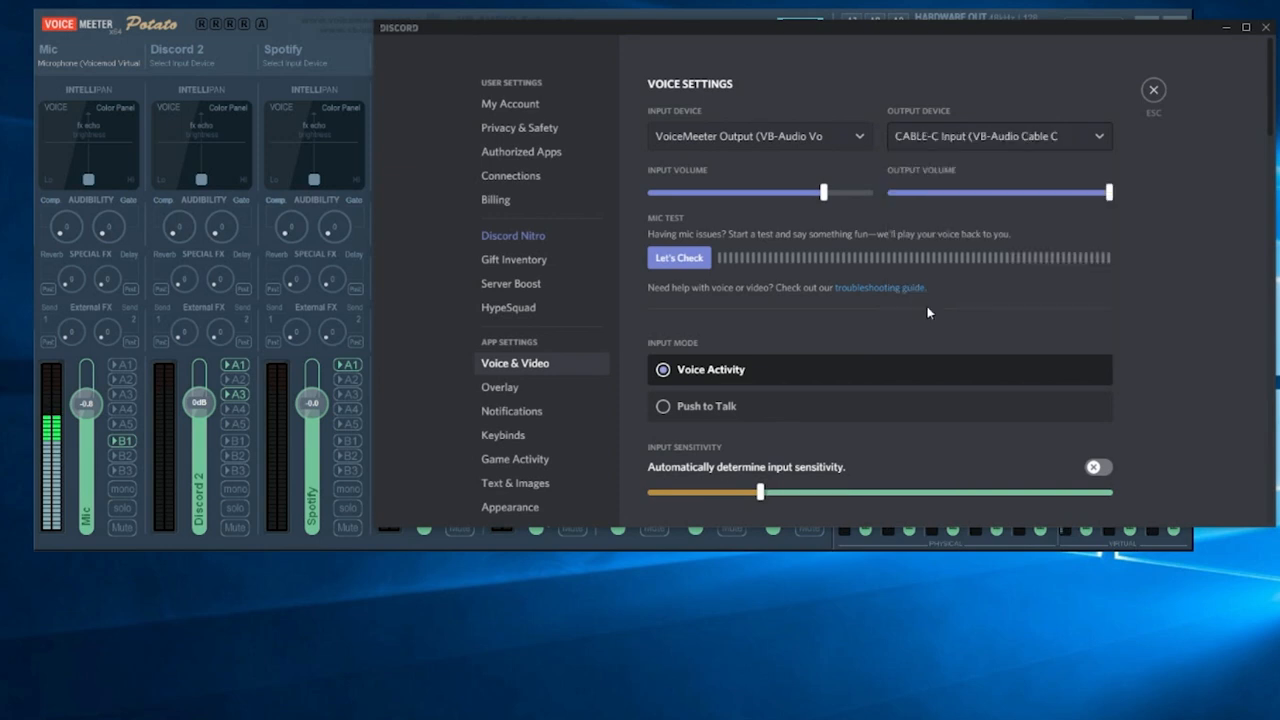
mouse_move(868, 42)
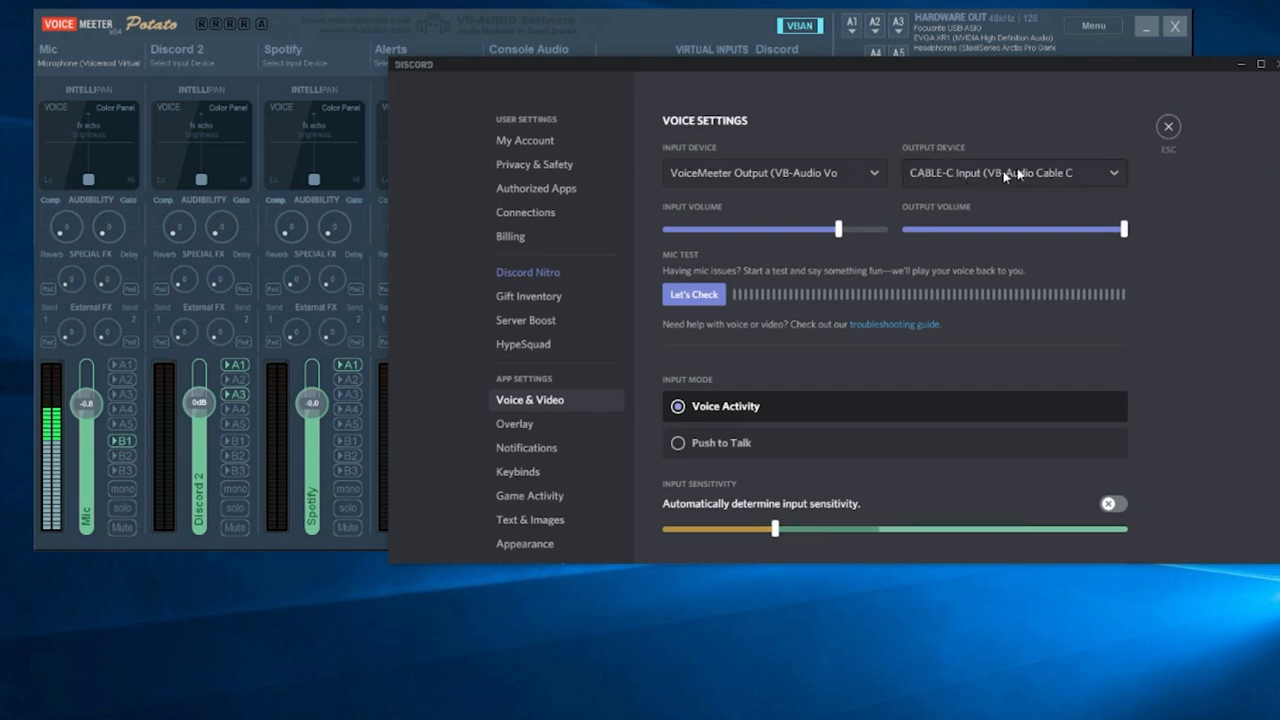
left_click(1168, 126)
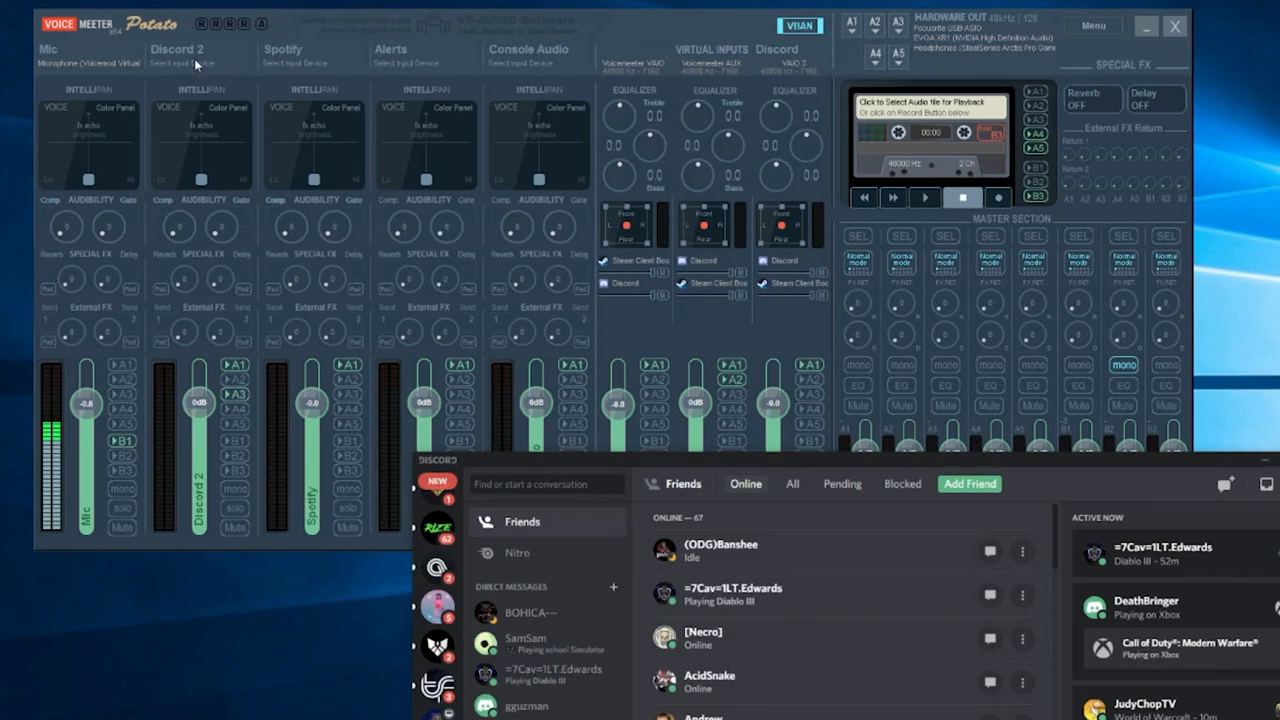
Set the Discord 2 strip's input device to WDM CABLE-C Output (VB-Audio Cable C).
left_click(176, 62)
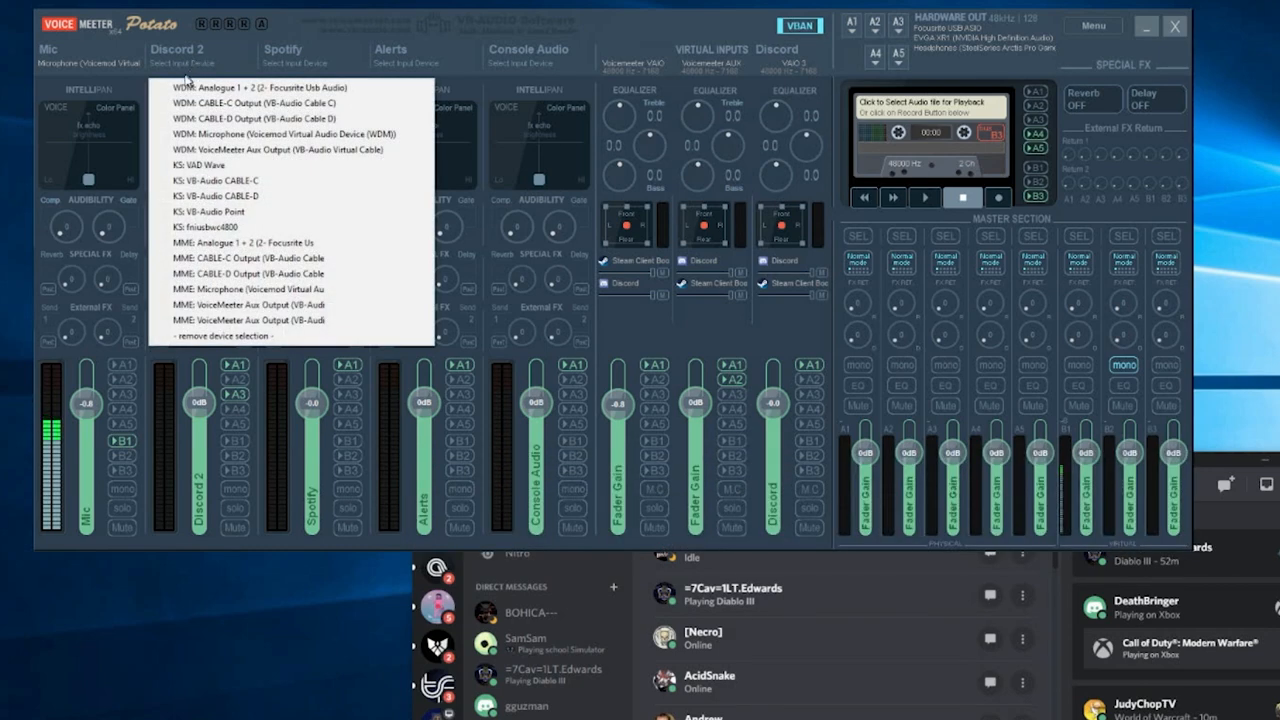
mouse_move(184, 134)
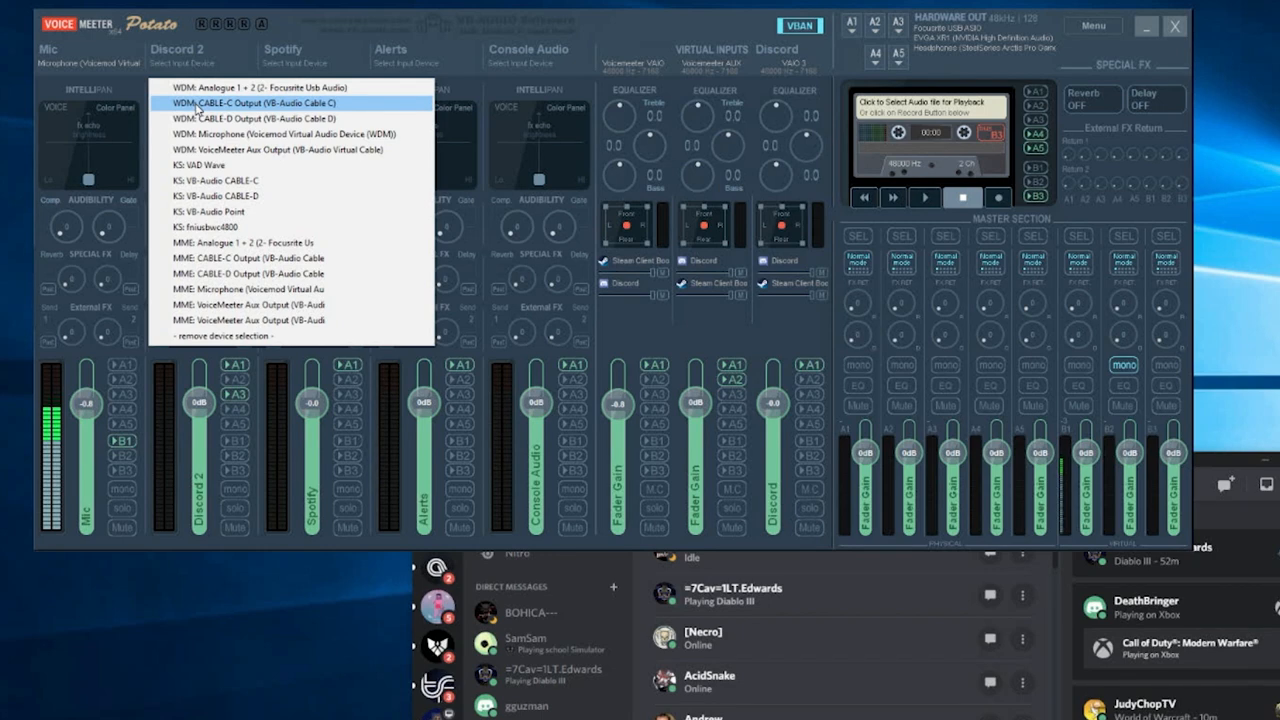
mouse_move(256, 164)
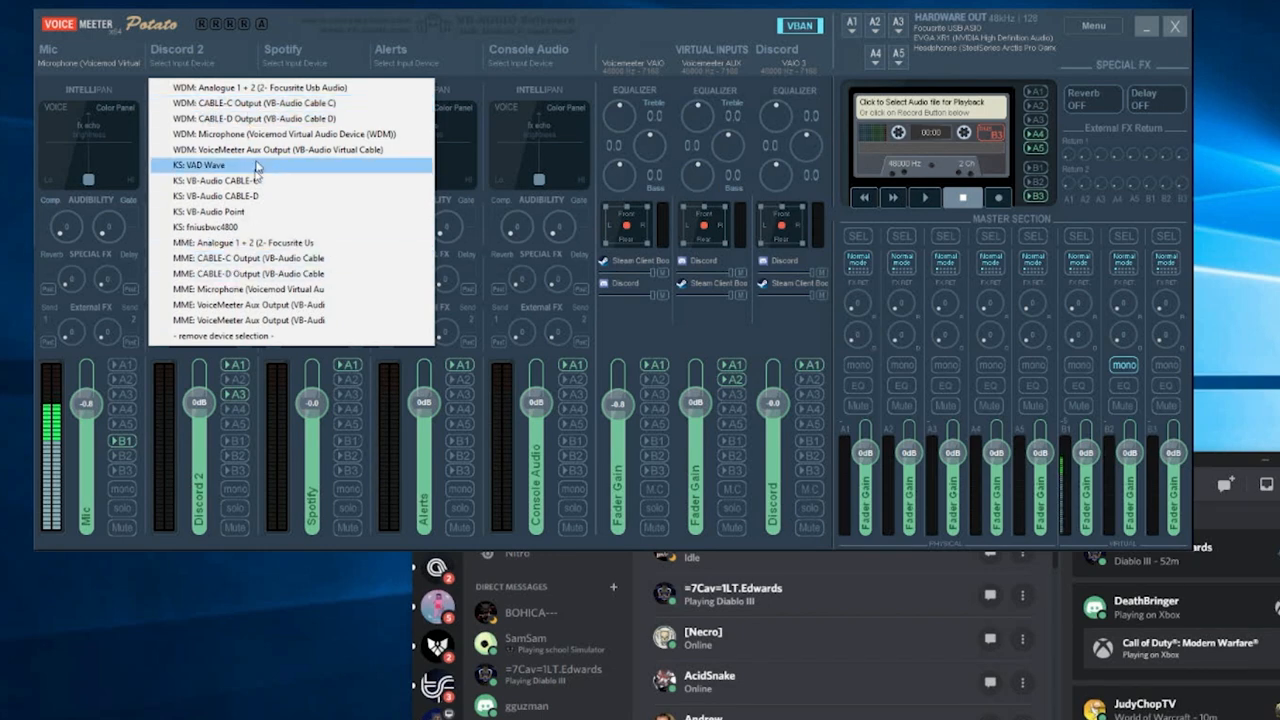
mouse_move(264, 104)
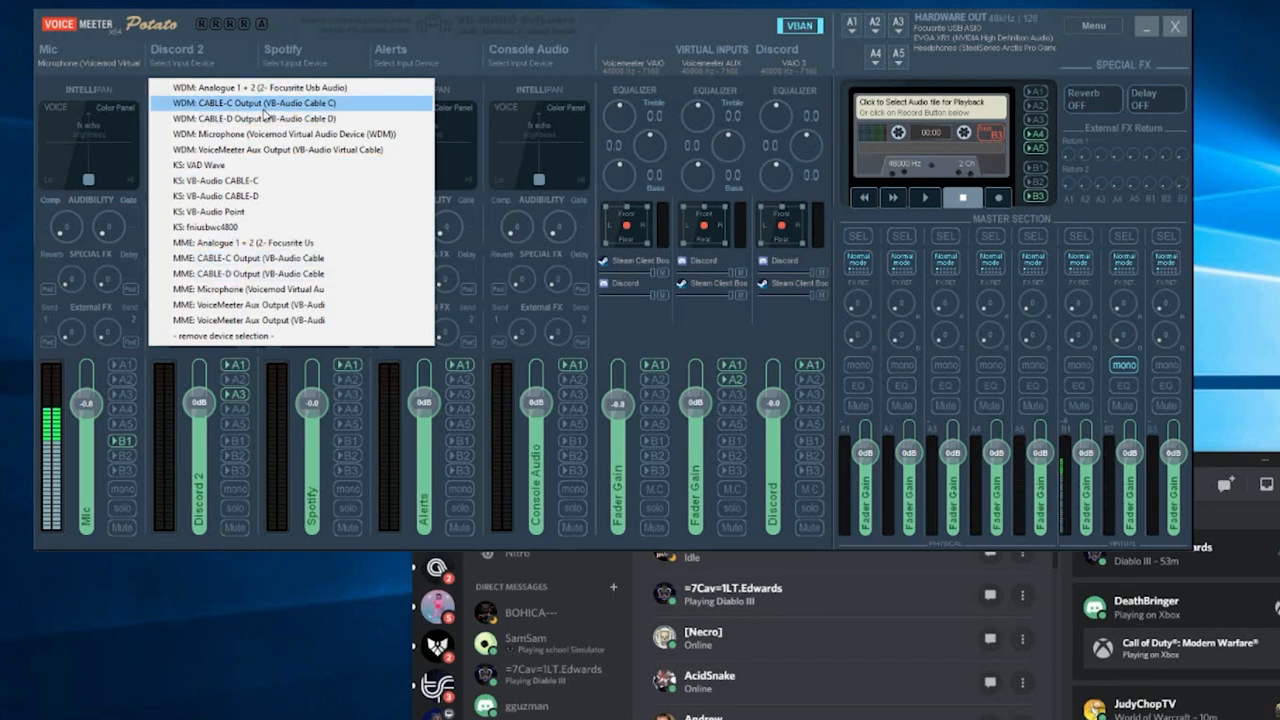
mouse_move(198, 110)
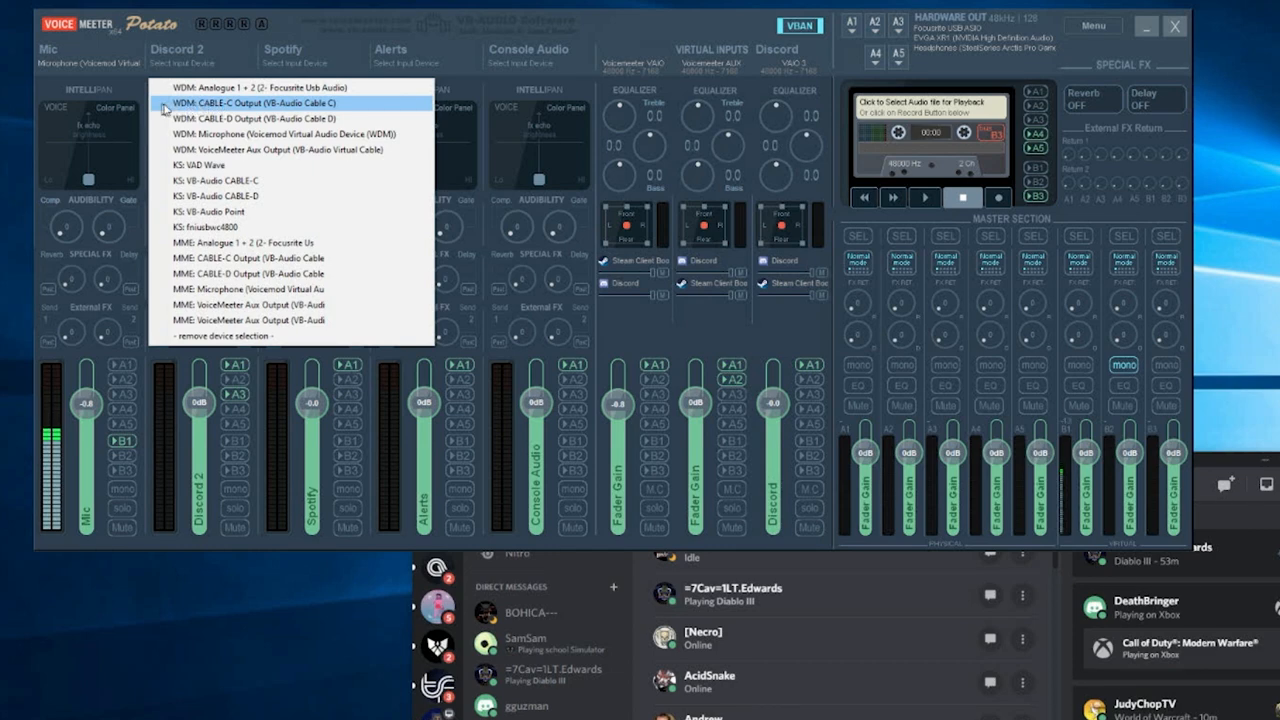
left_click(258, 104)
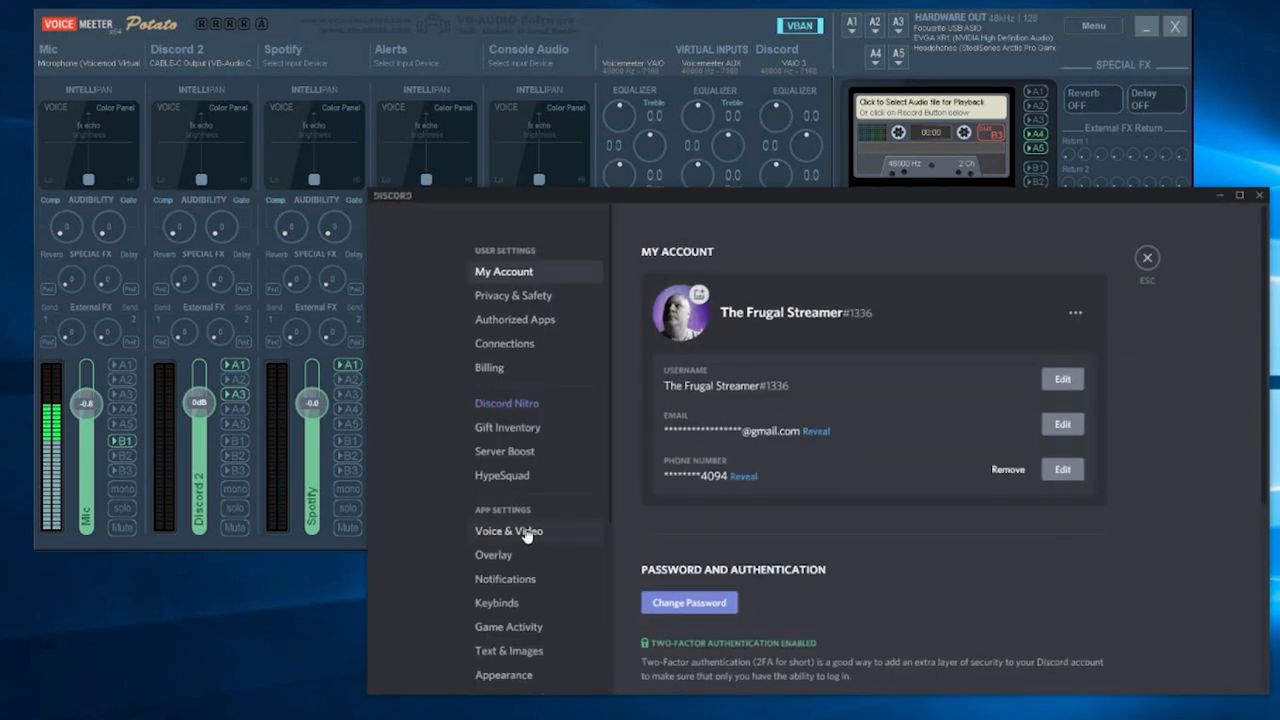
Check Discord's Voice & Video settings show VoiceMeeter Output input and CABLE-C Input output.
left_click(508, 532)
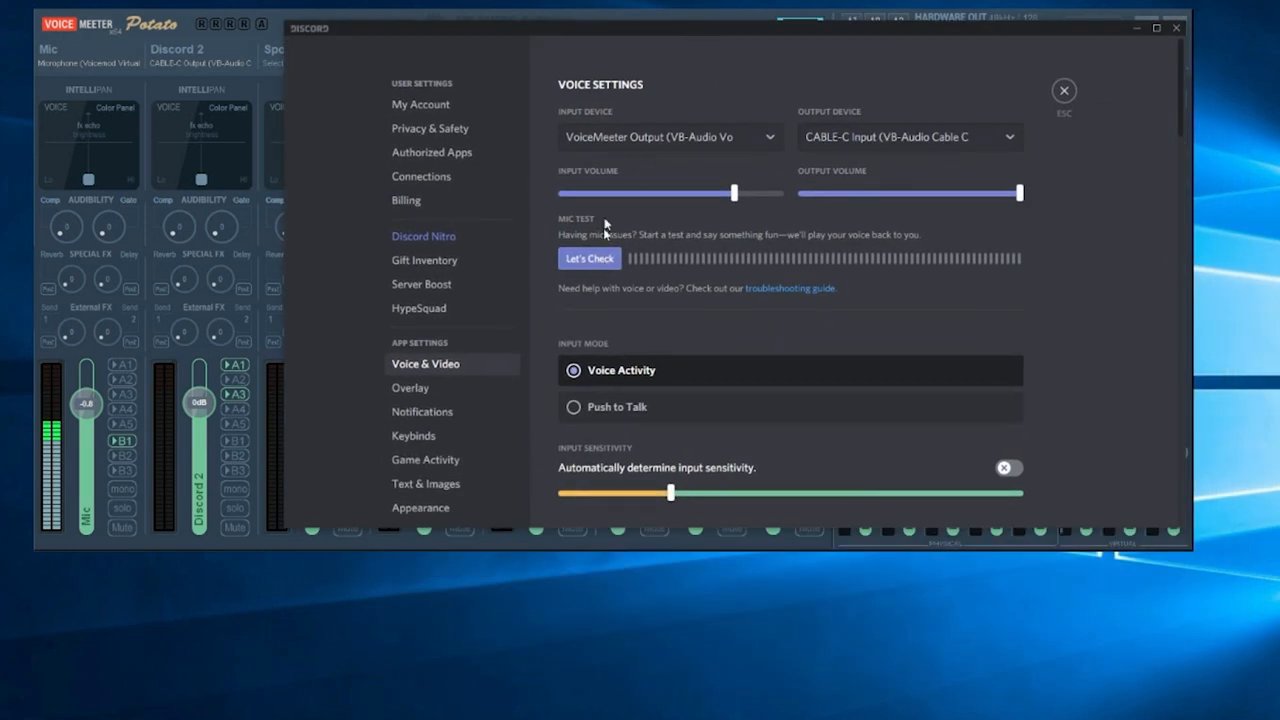
left_click(588, 258)
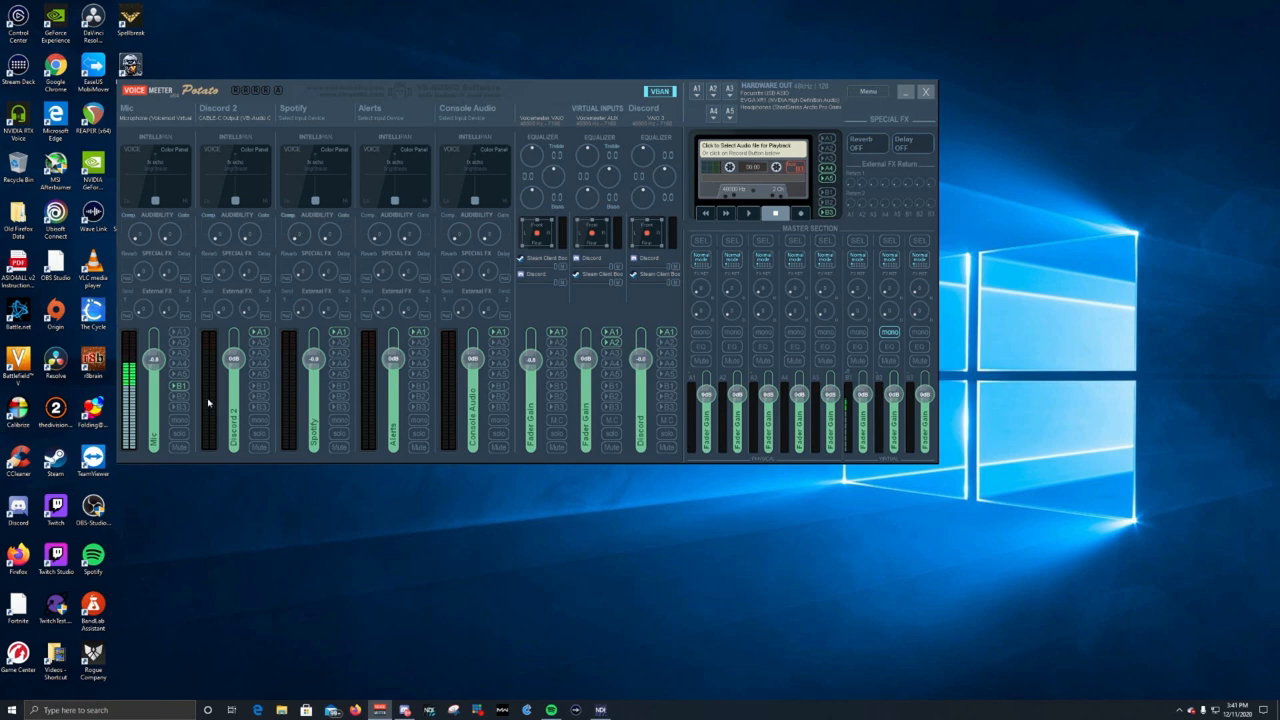
mouse_move(564, 88)
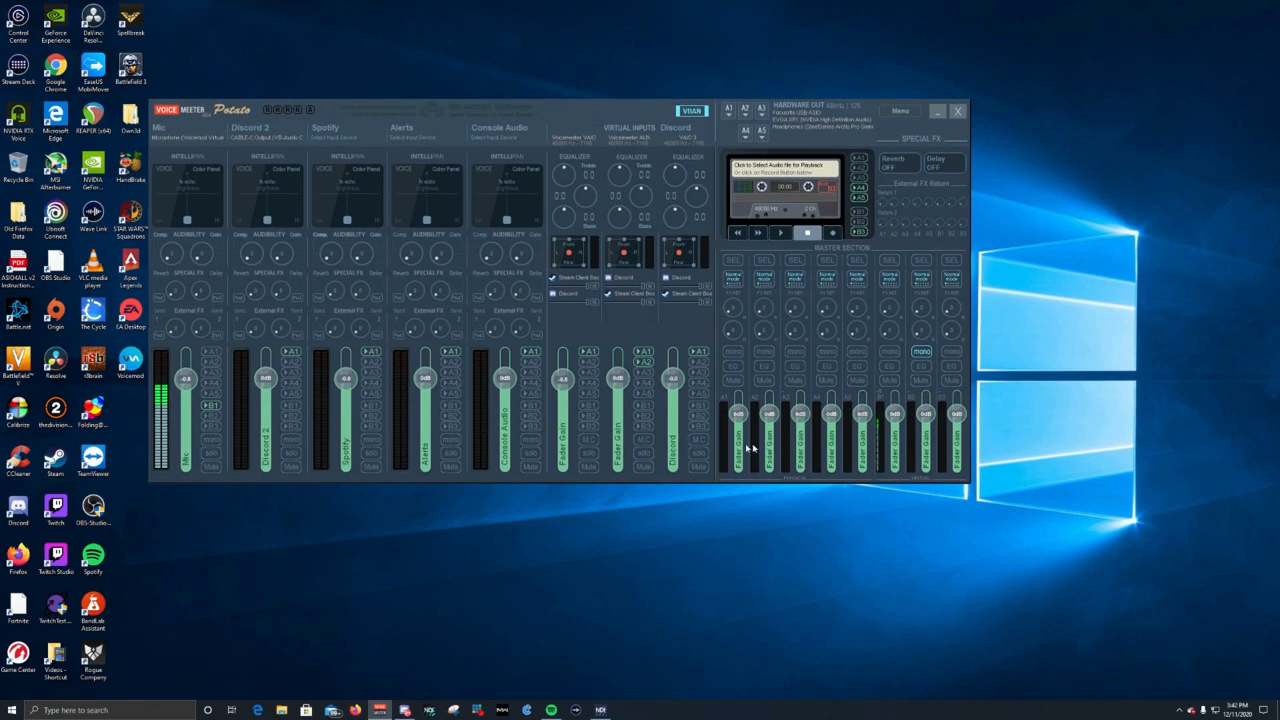
mouse_move(304, 412)
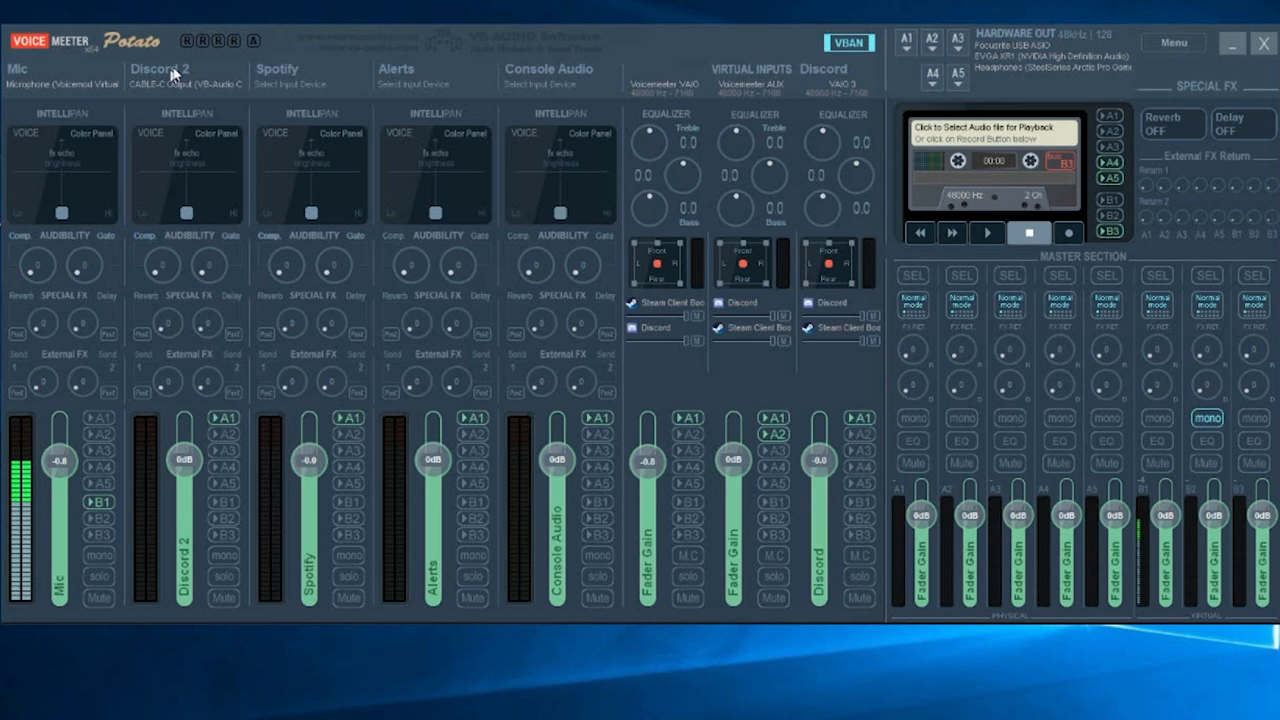
mouse_move(228, 616)
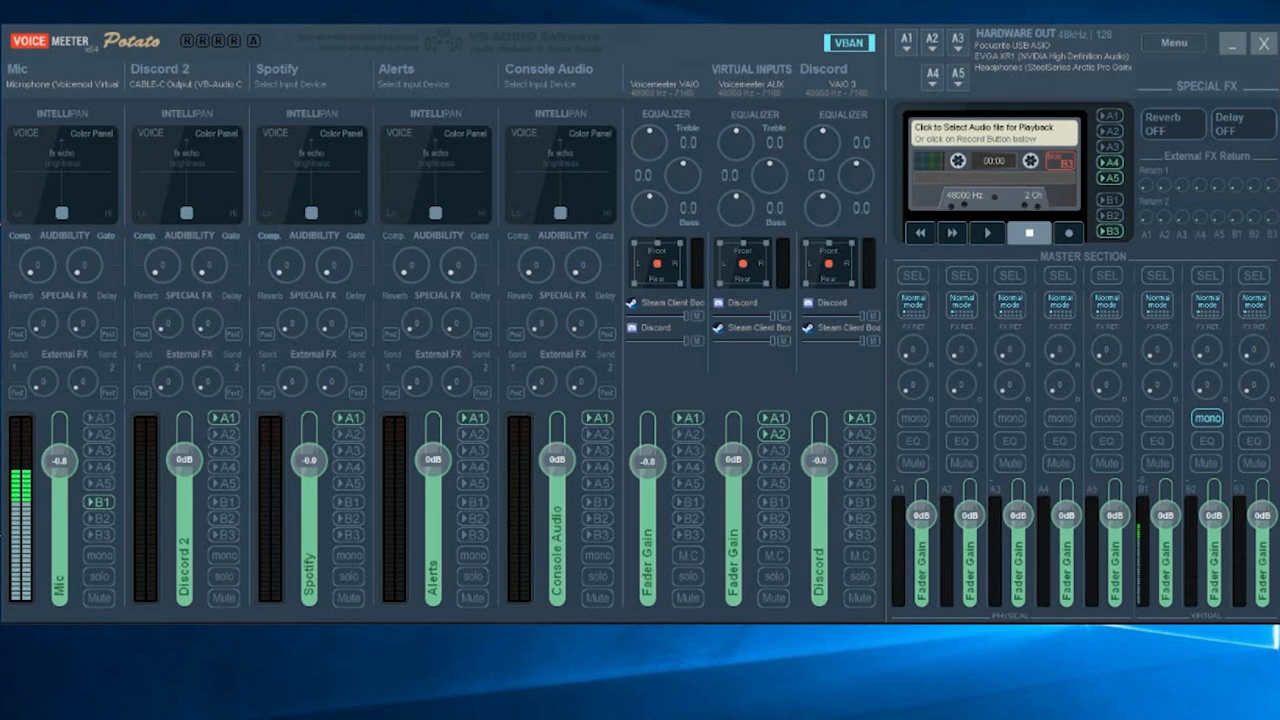
mouse_move(92, 538)
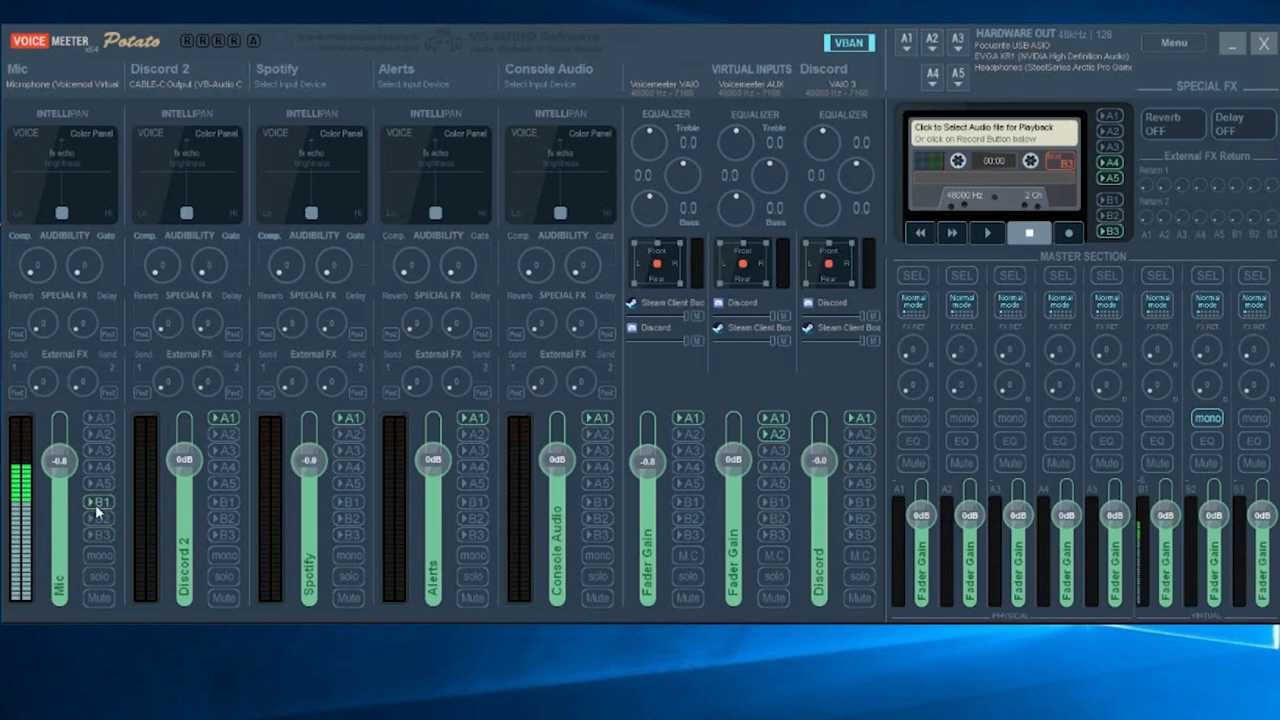
mouse_move(956, 496)
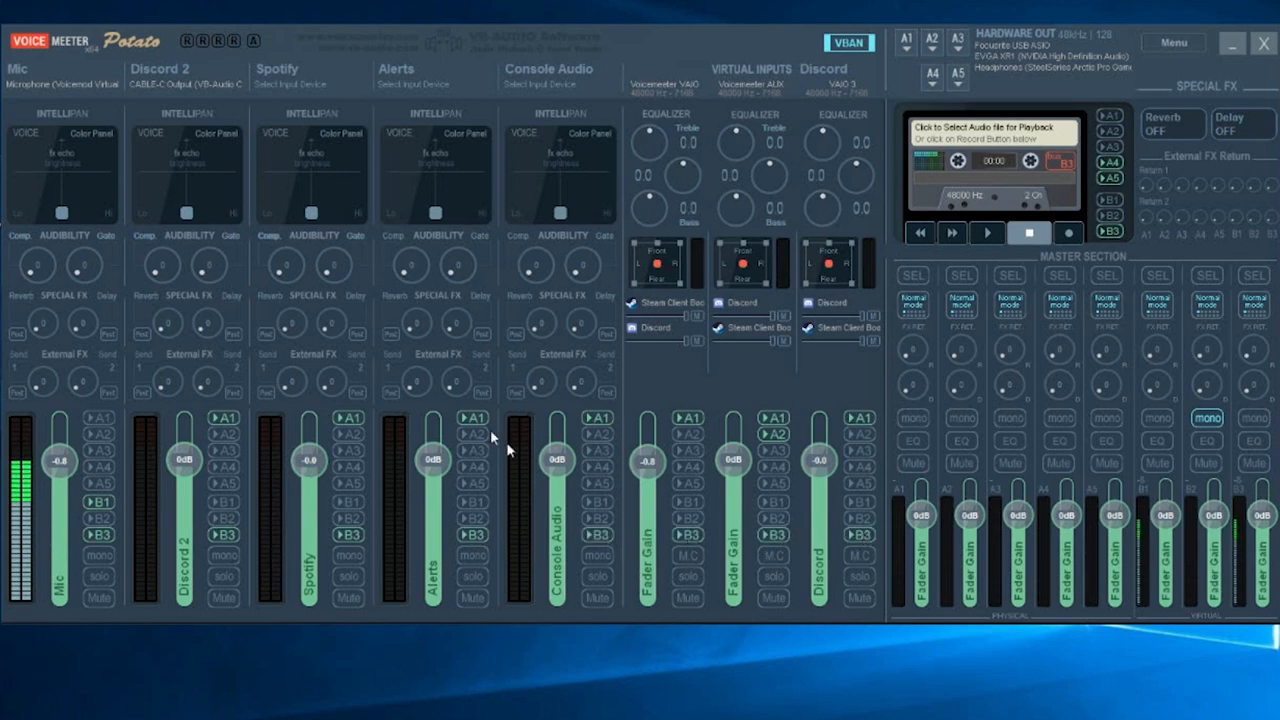
mouse_move(836, 536)
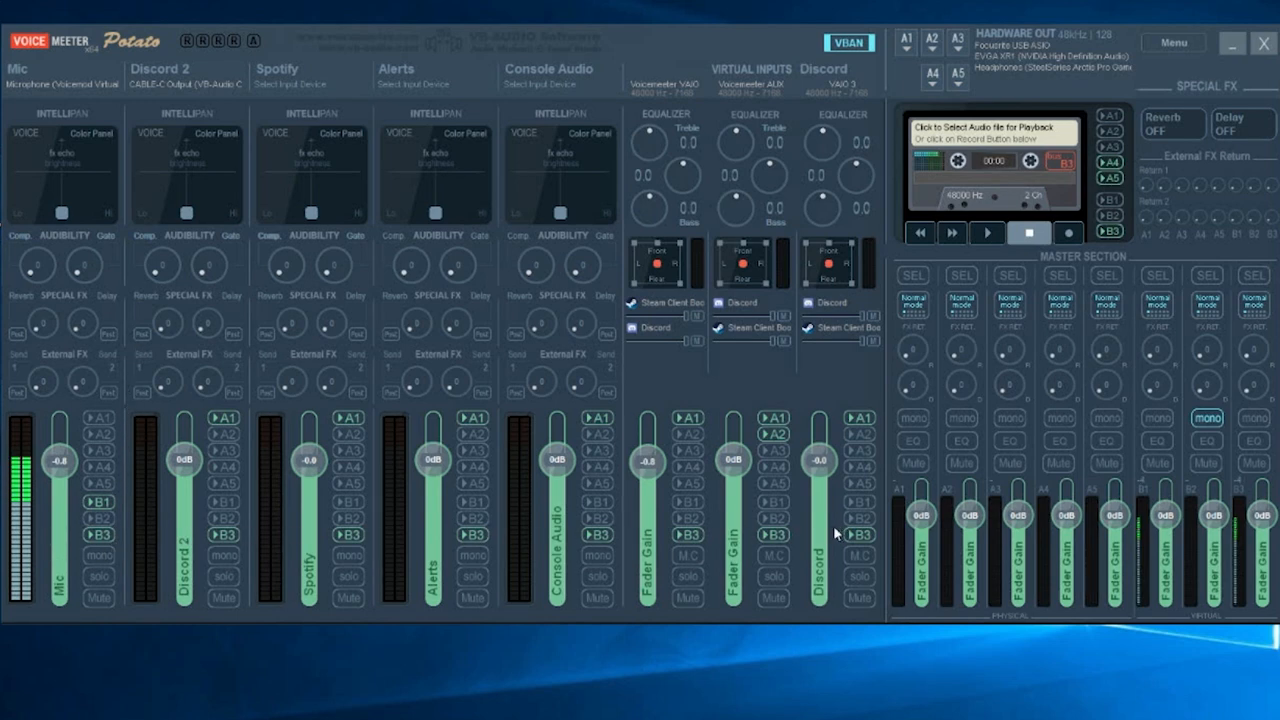
mouse_move(828, 540)
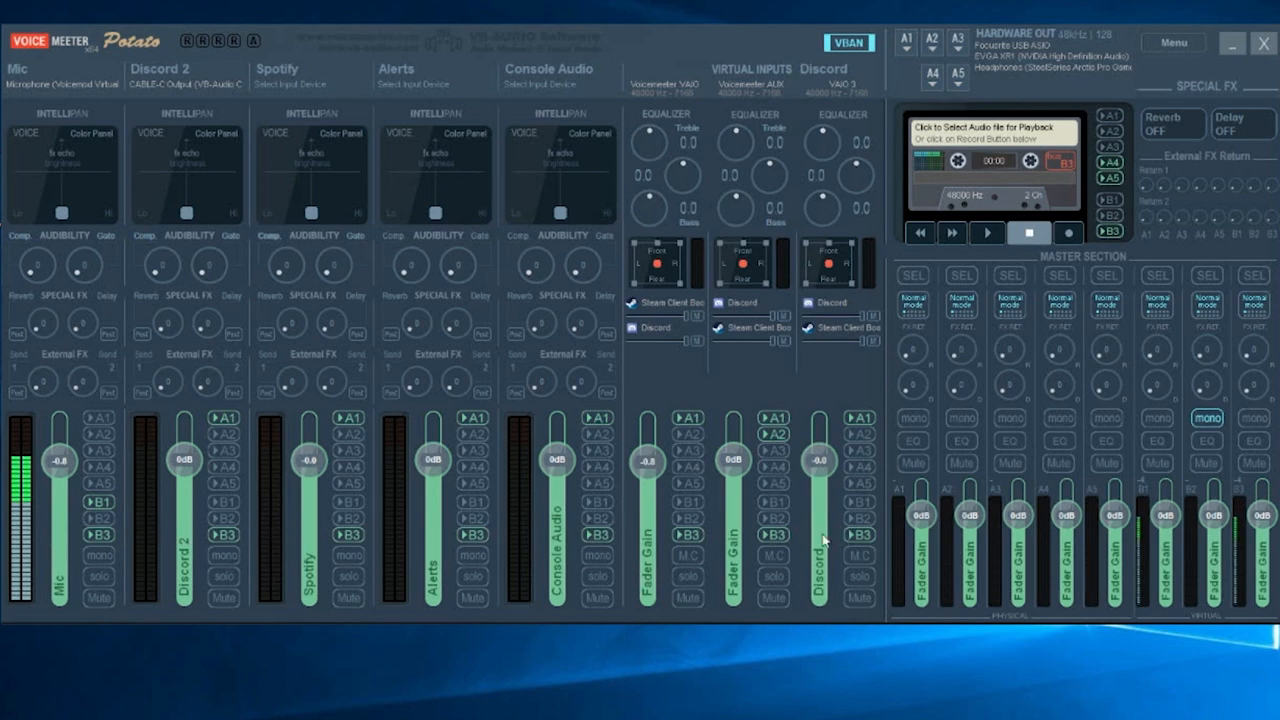
mouse_move(156, 556)
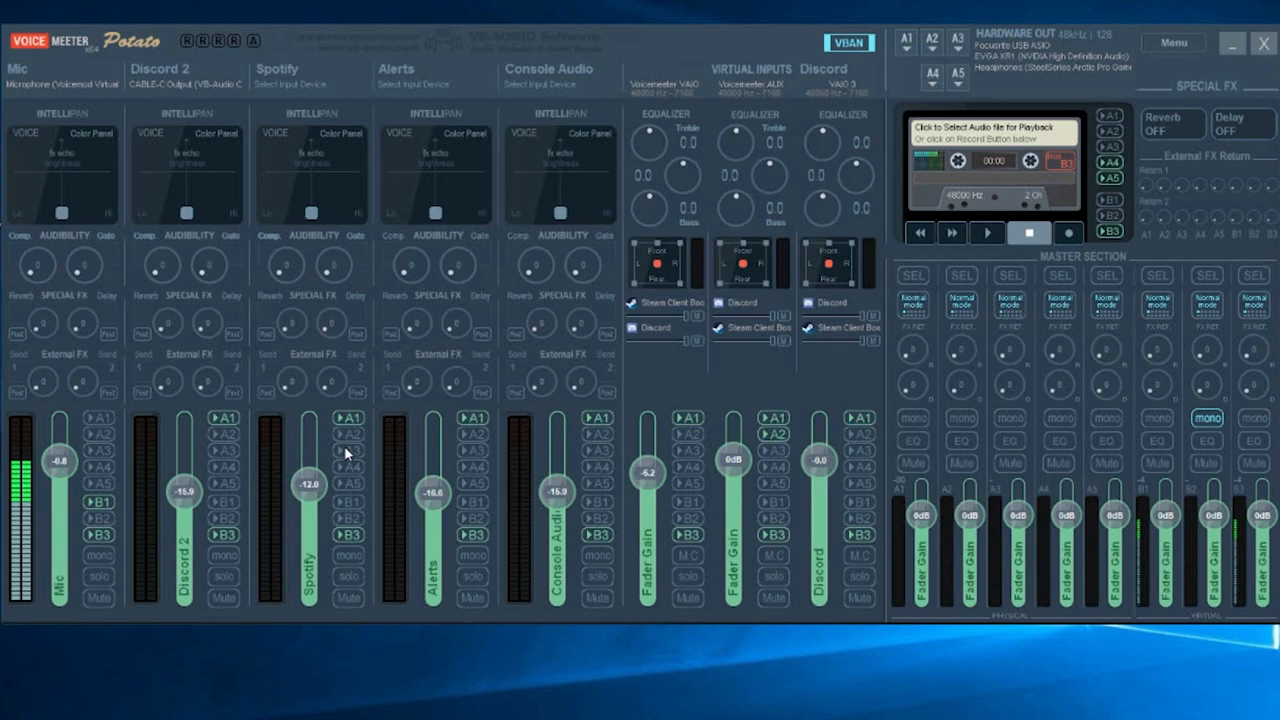
Lower the Alerts channel fader along with the Discord 2, Spotify and Console Audio levels.
left_click_drag(434, 490, 434, 498)
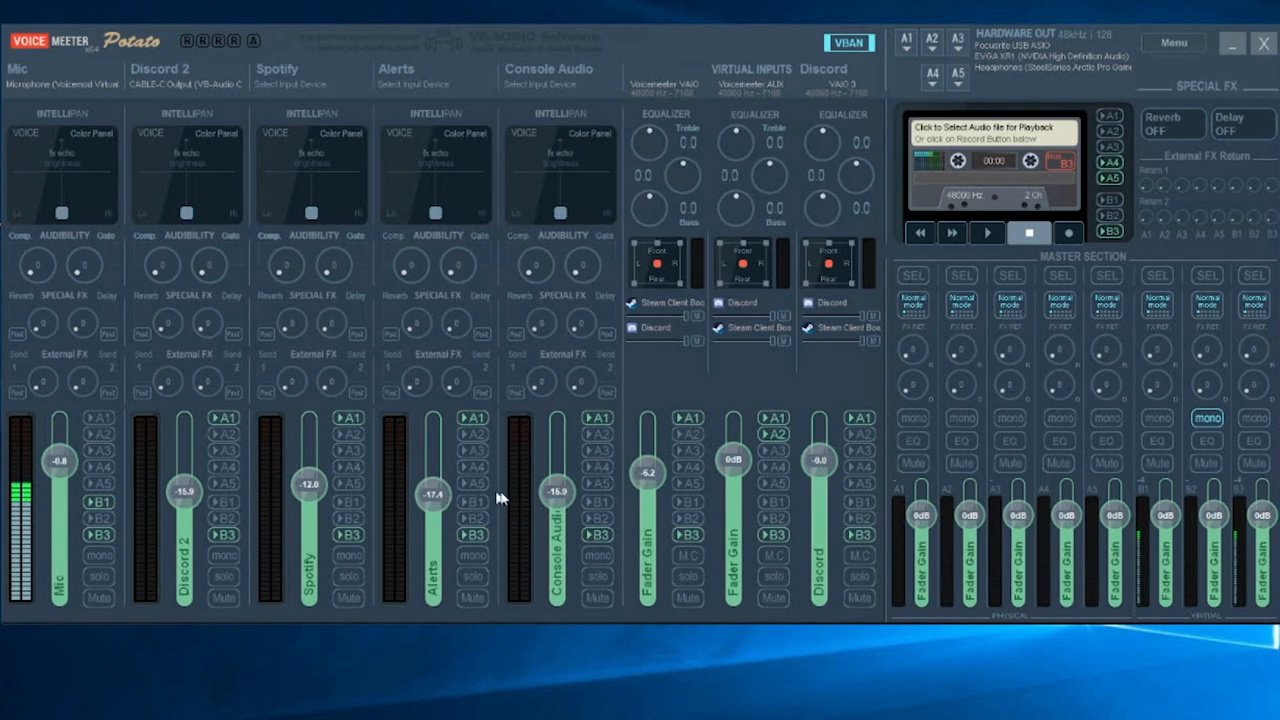
mouse_move(80, 548)
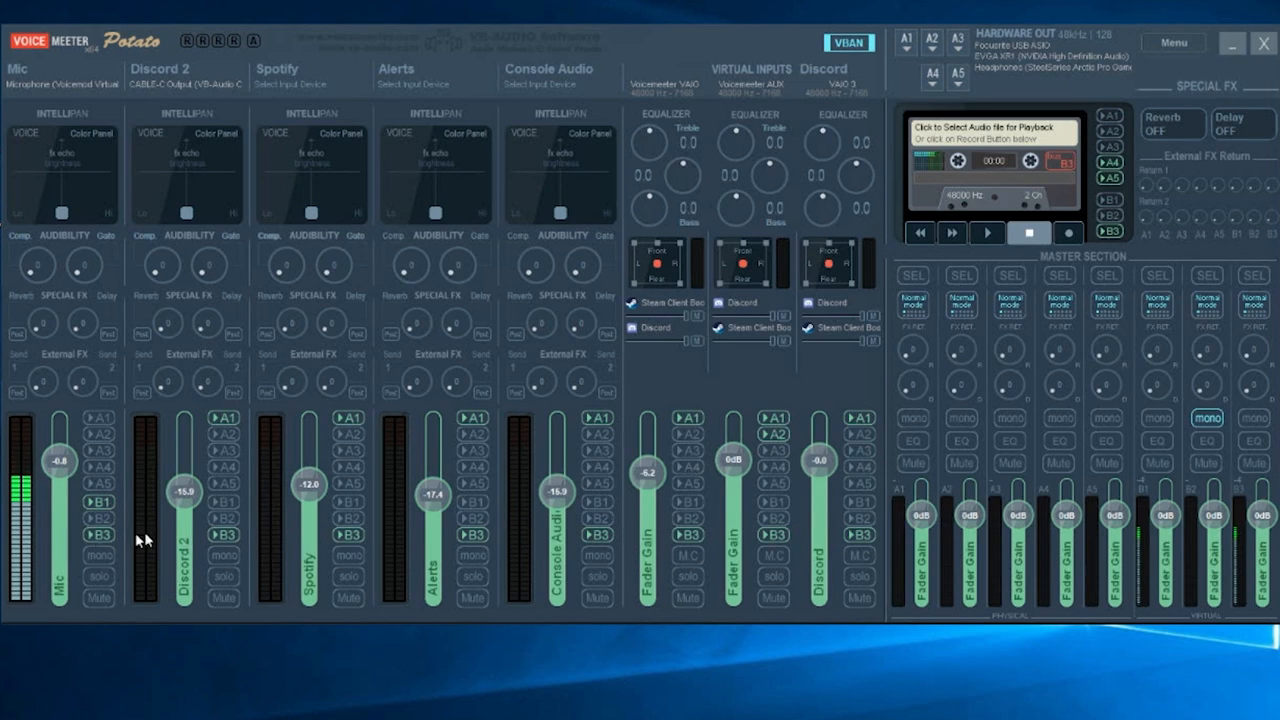
mouse_move(428, 554)
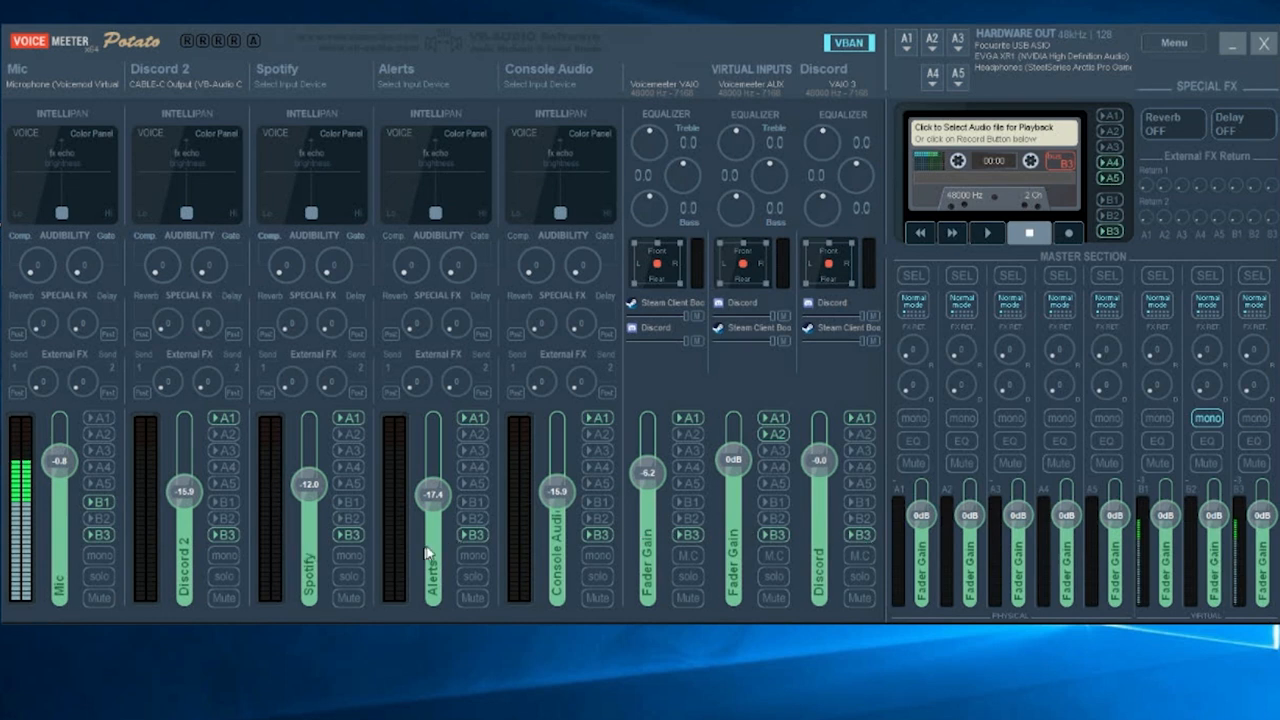
mouse_move(748, 538)
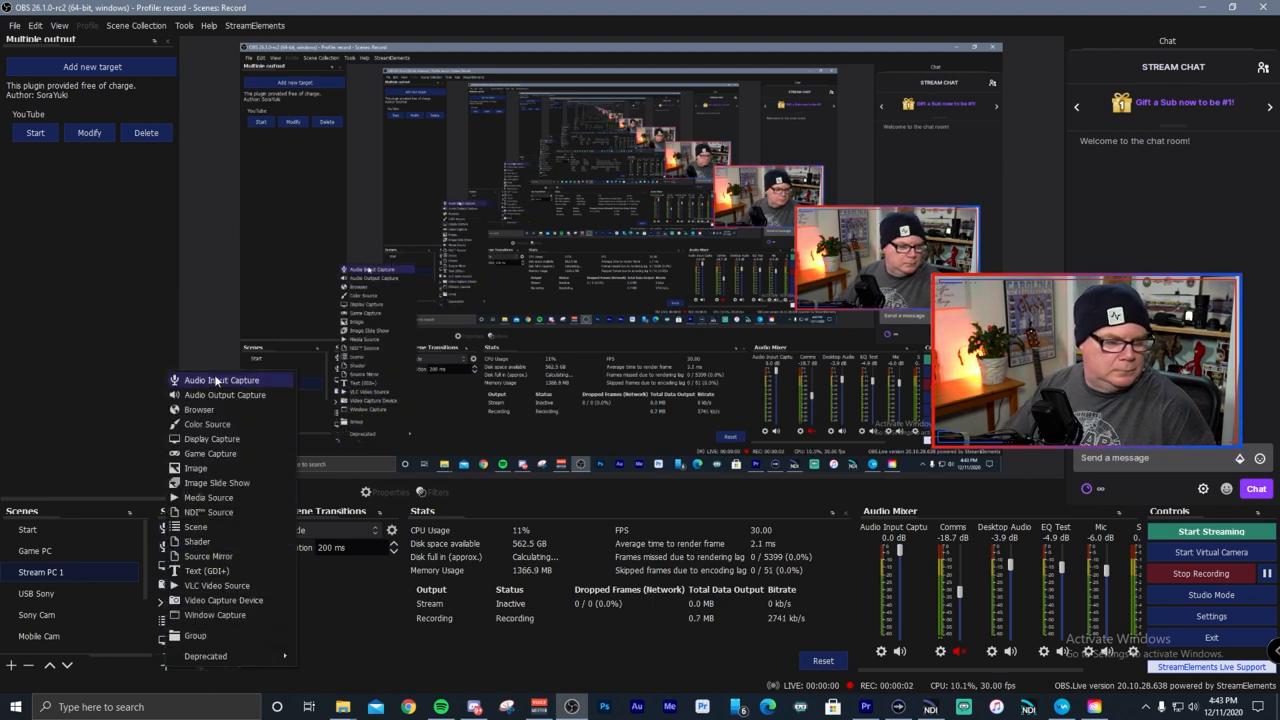
Create an Audio Input Capture source named StreamMix and choose its capture device.
left_click(220, 380)
type("StreamMix")
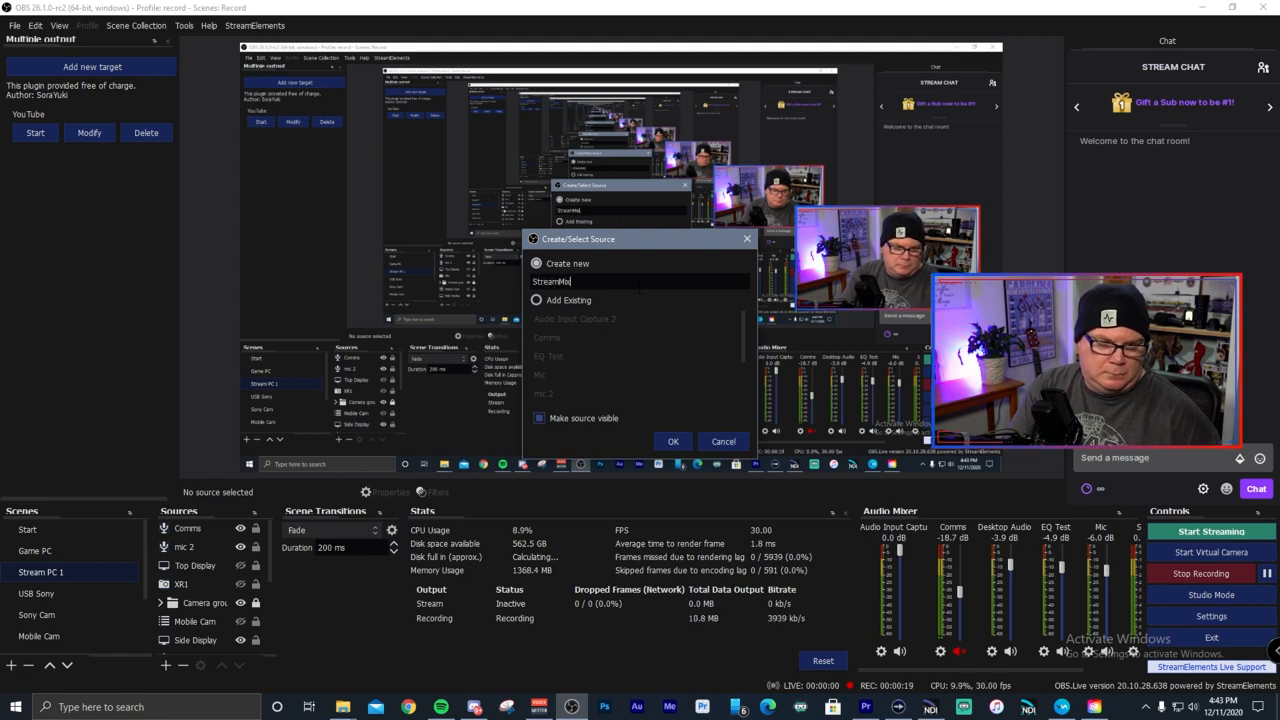
left_click(672, 442)
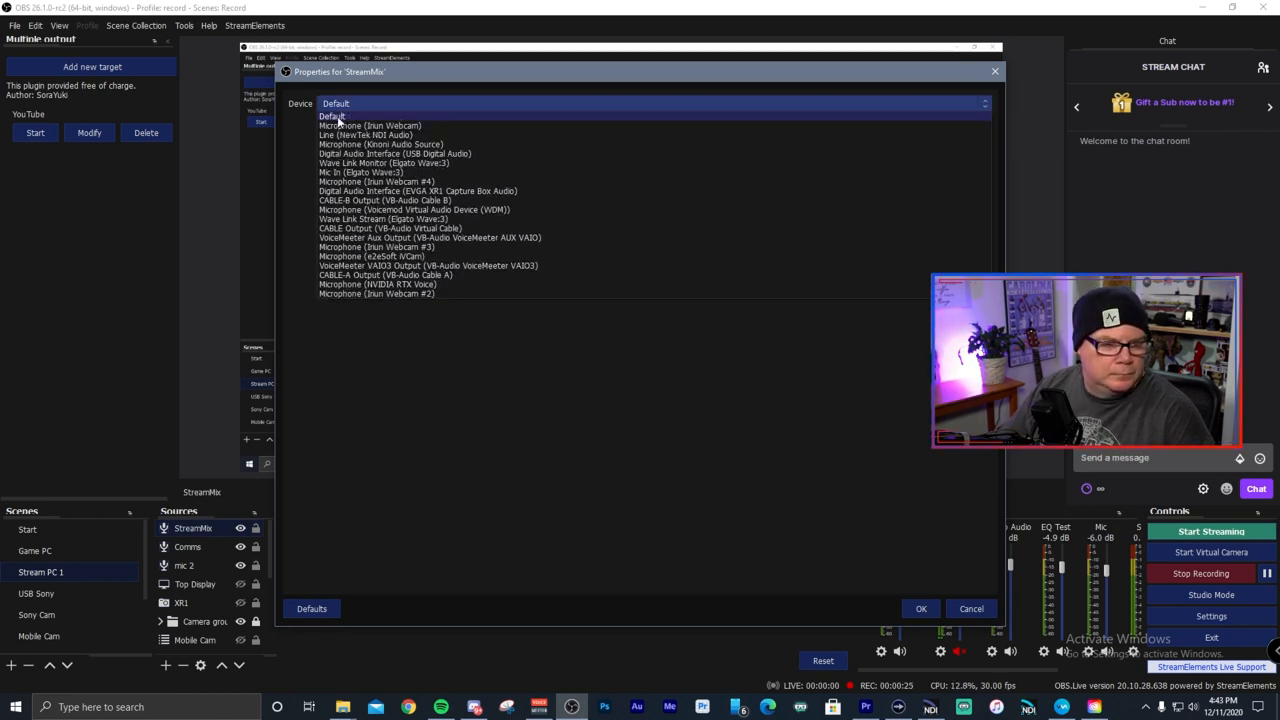
left_click(384, 276)
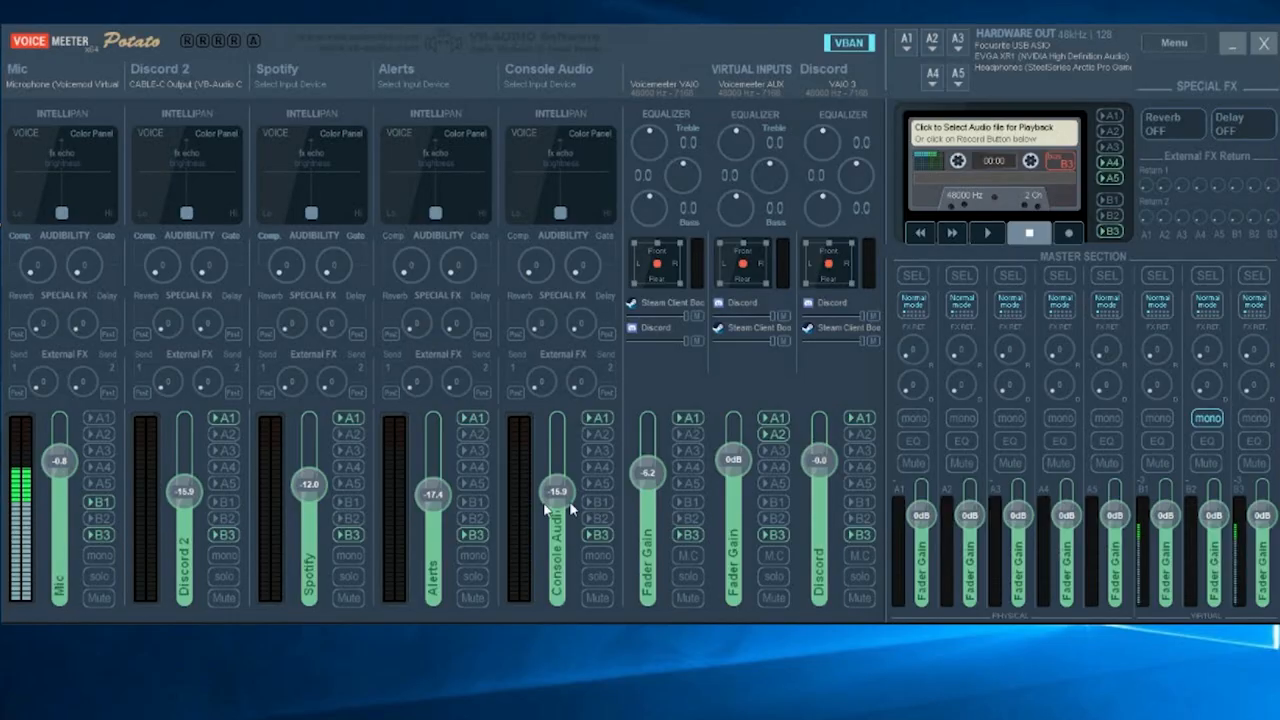
mouse_move(82, 536)
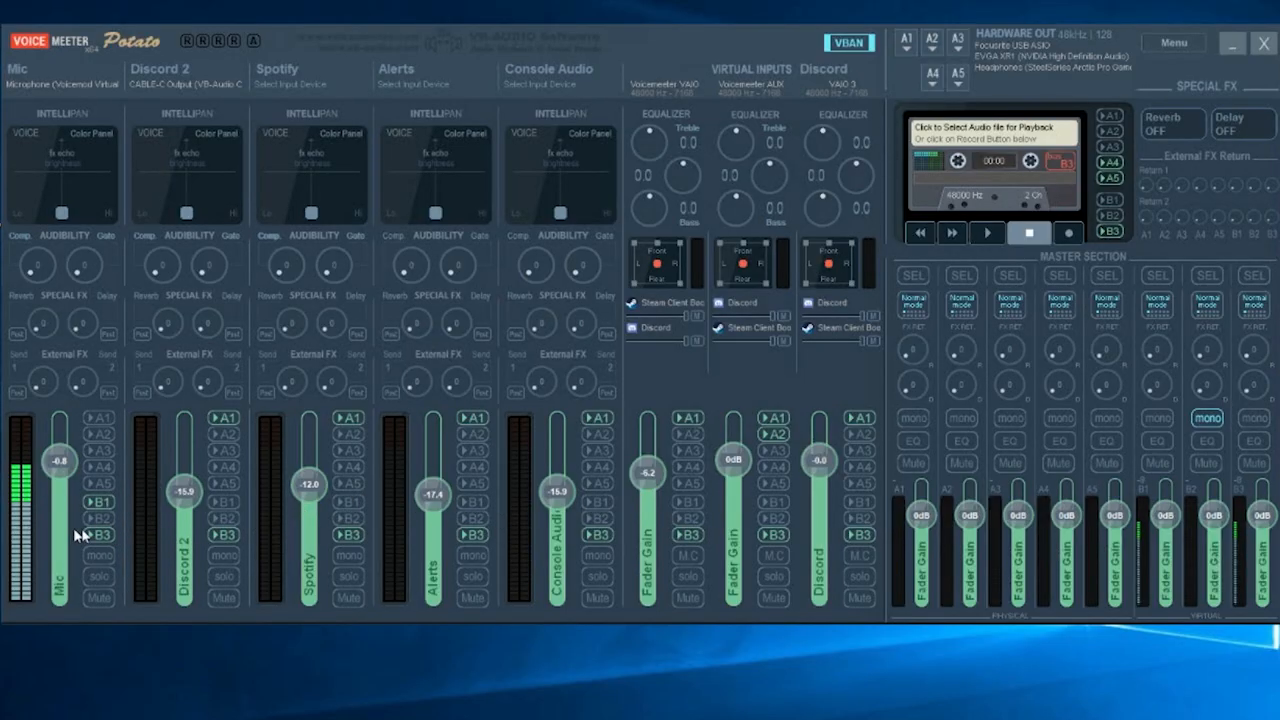
mouse_move(96, 512)
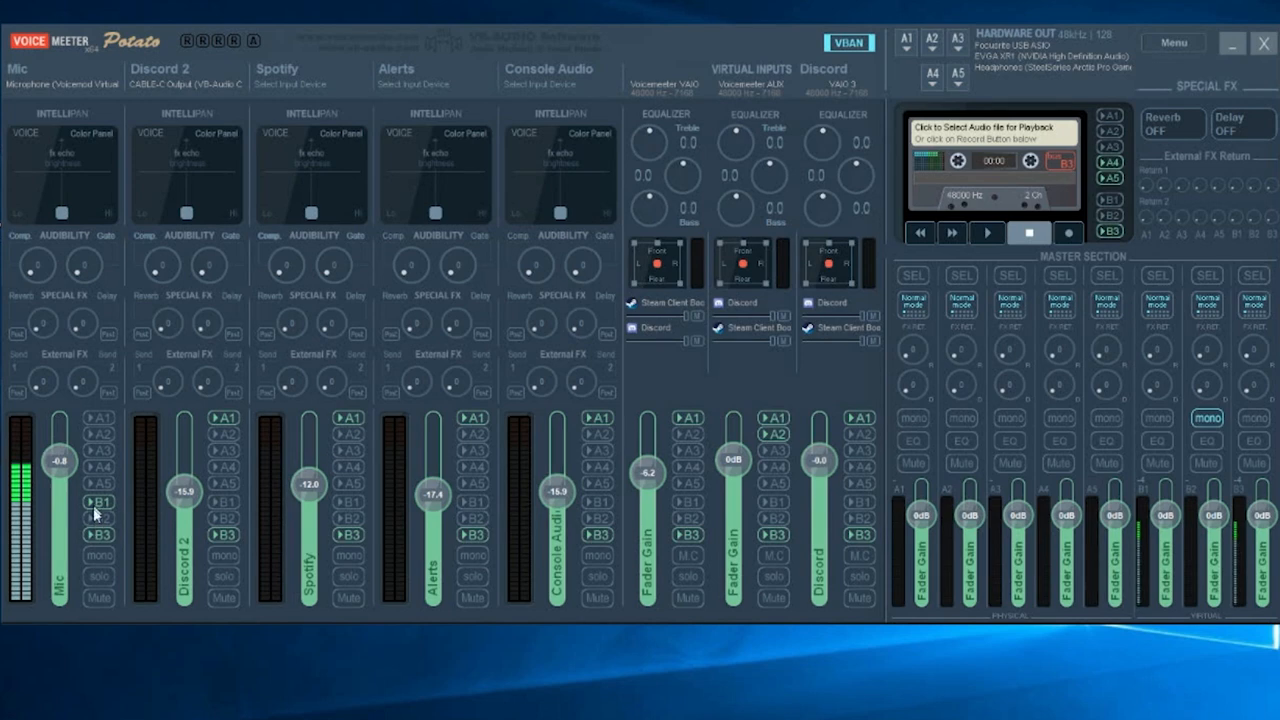
mouse_move(790, 548)
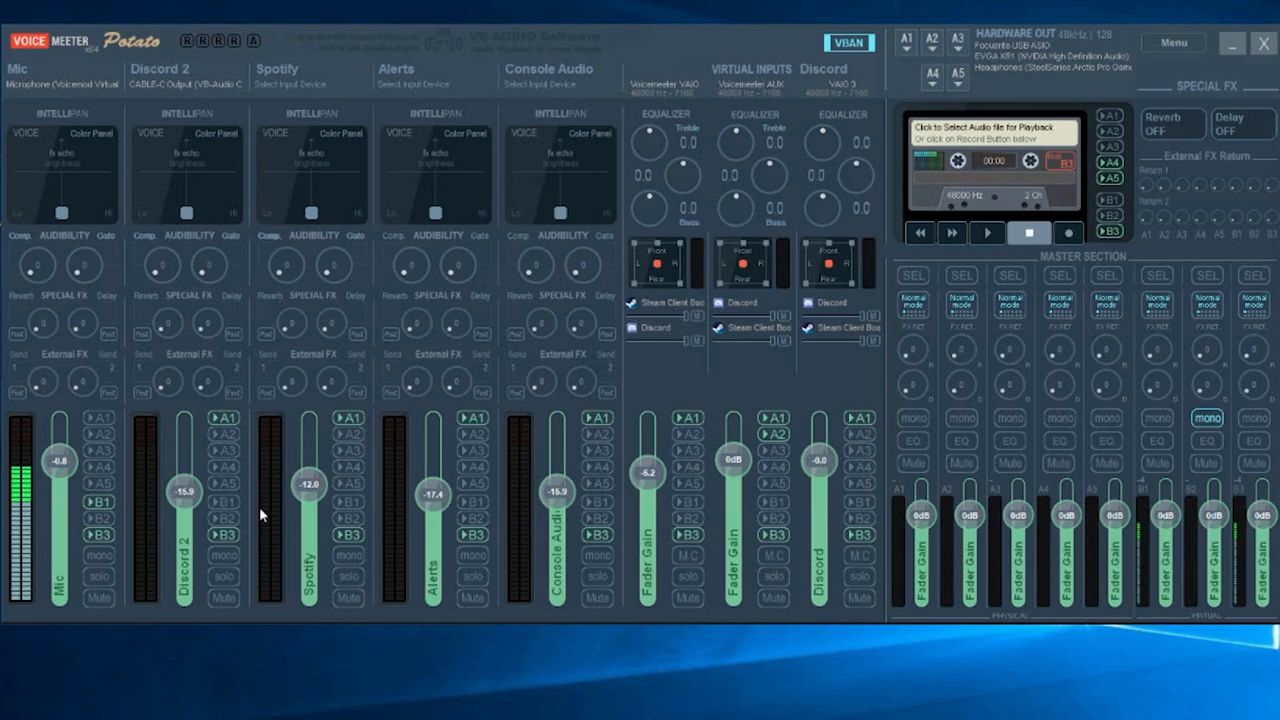
left_click(1232, 42)
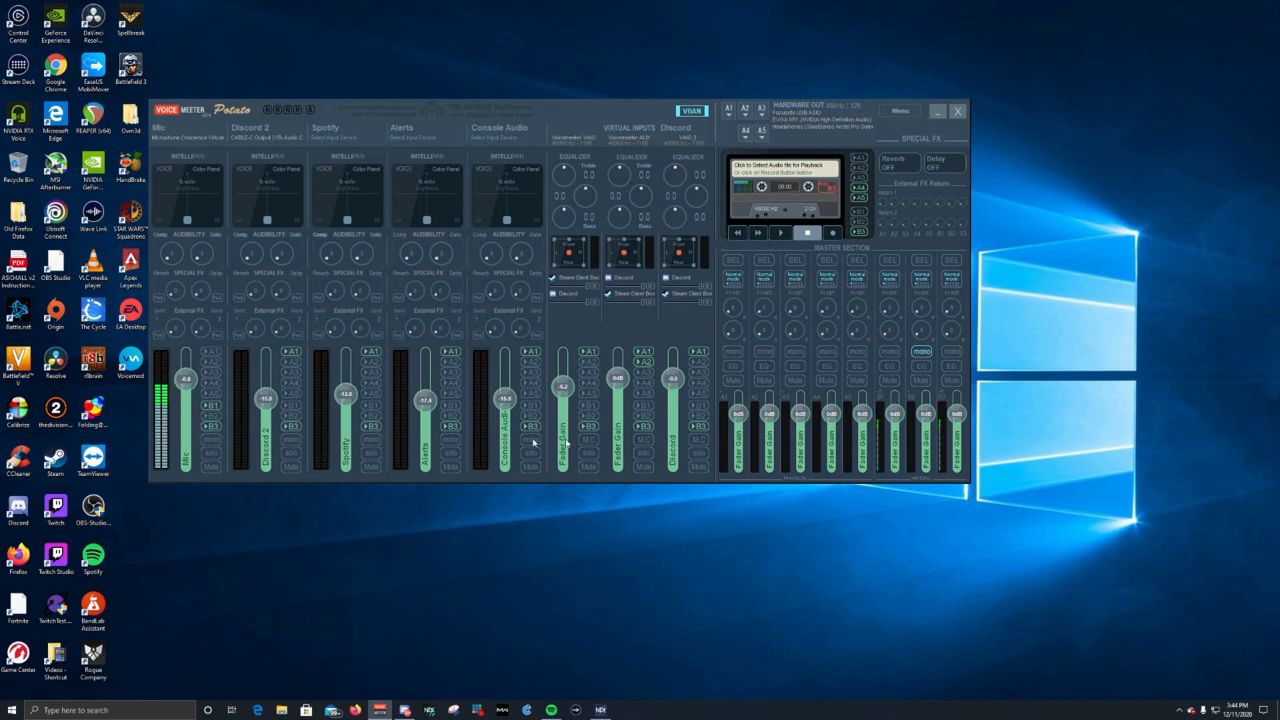
mouse_move(608, 430)
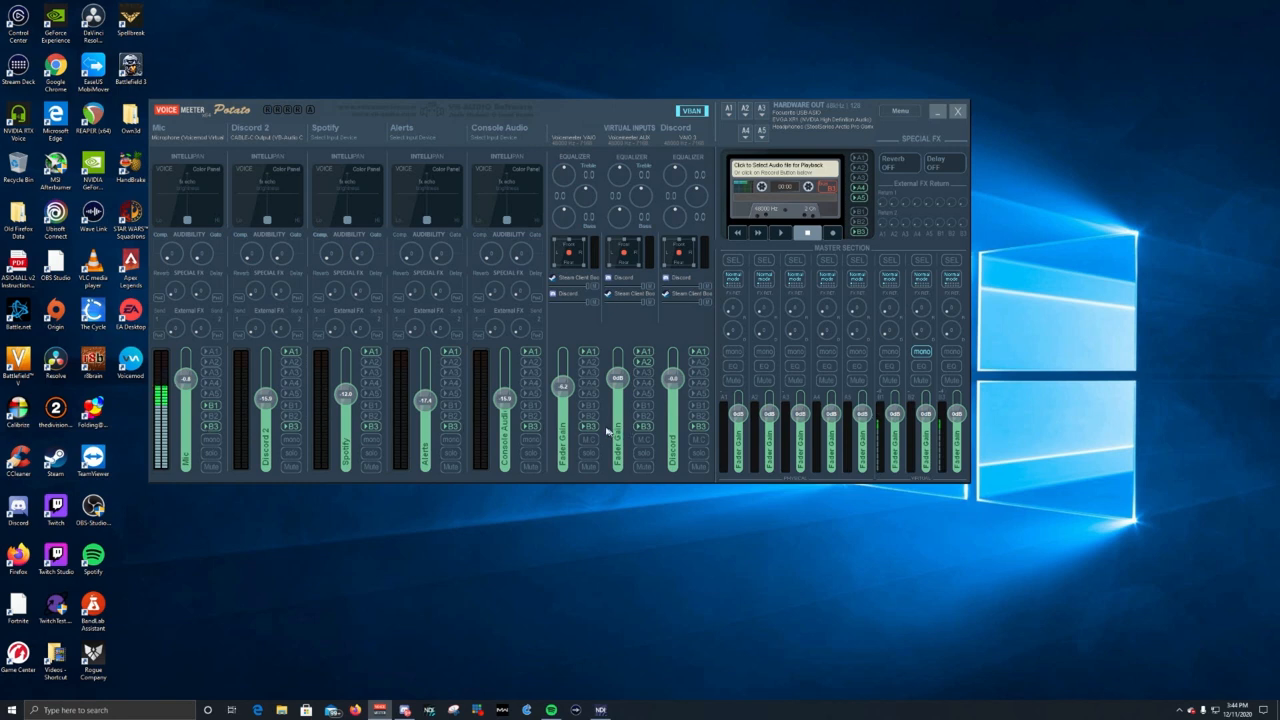
mouse_move(382, 400)
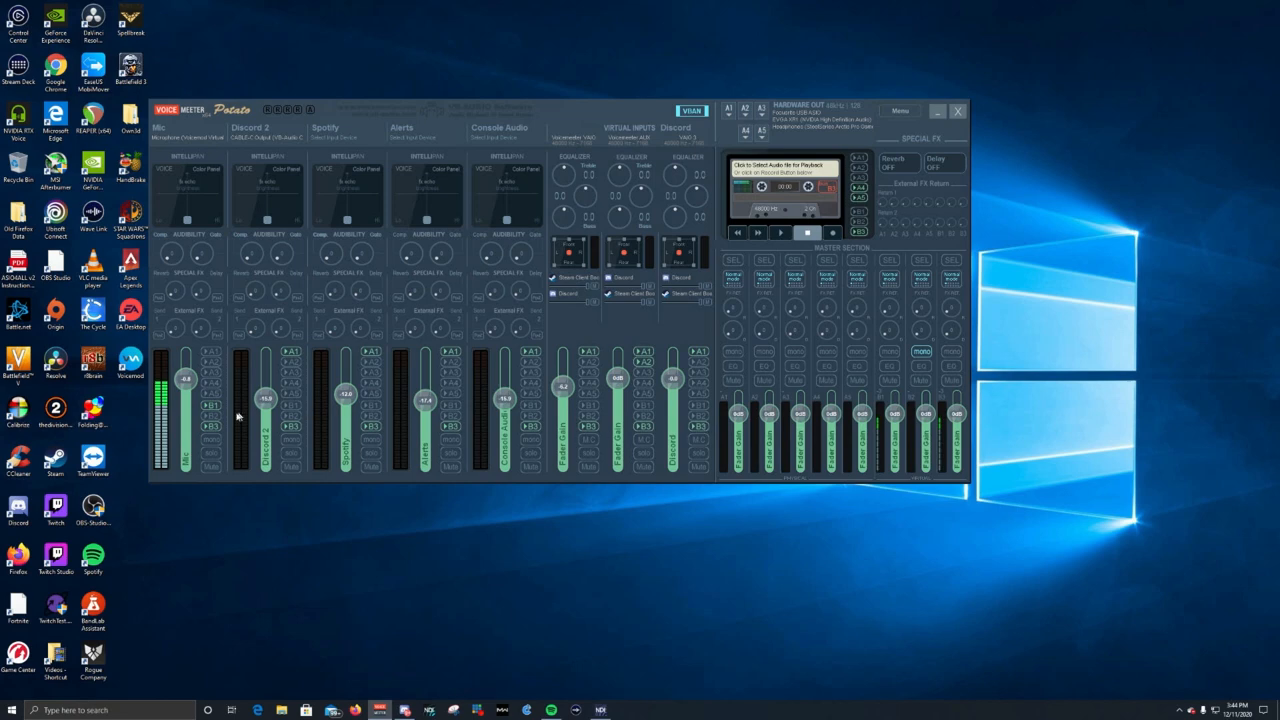
mouse_move(730, 308)
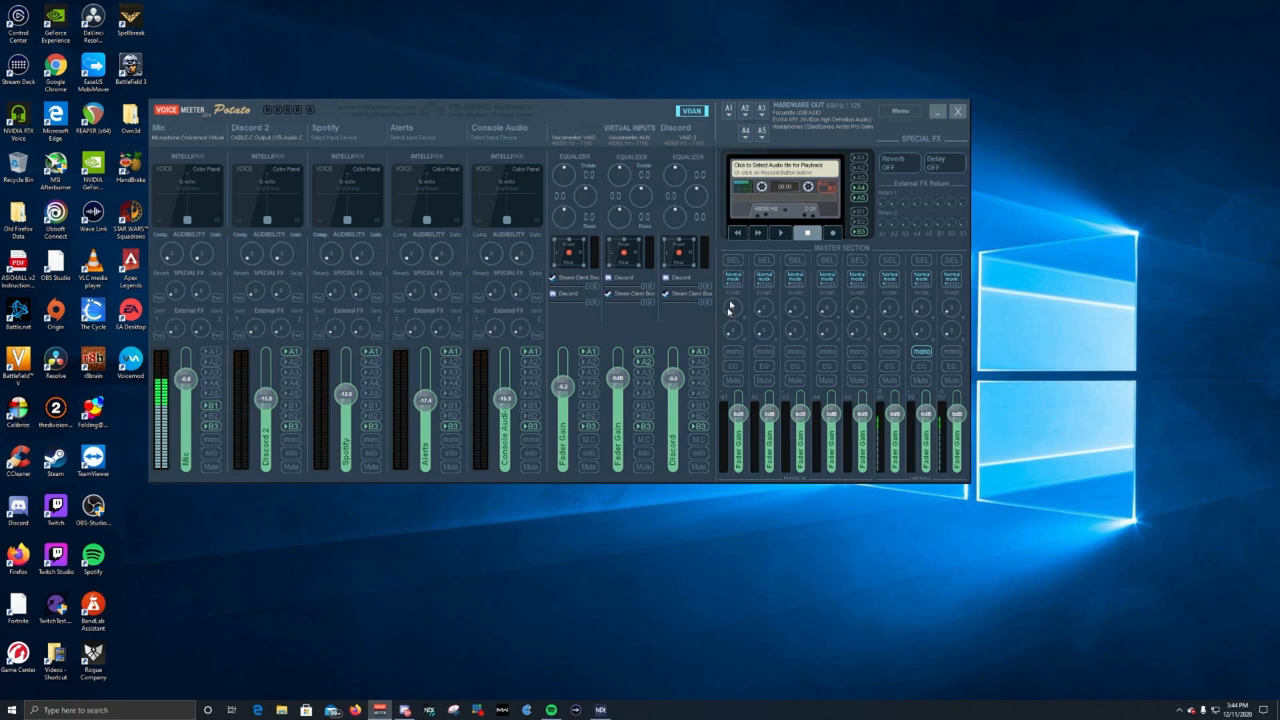
In VBAN Outgoing Streams, set the fifth row's bus for the Stream Mix network stream.
left_click(692, 108)
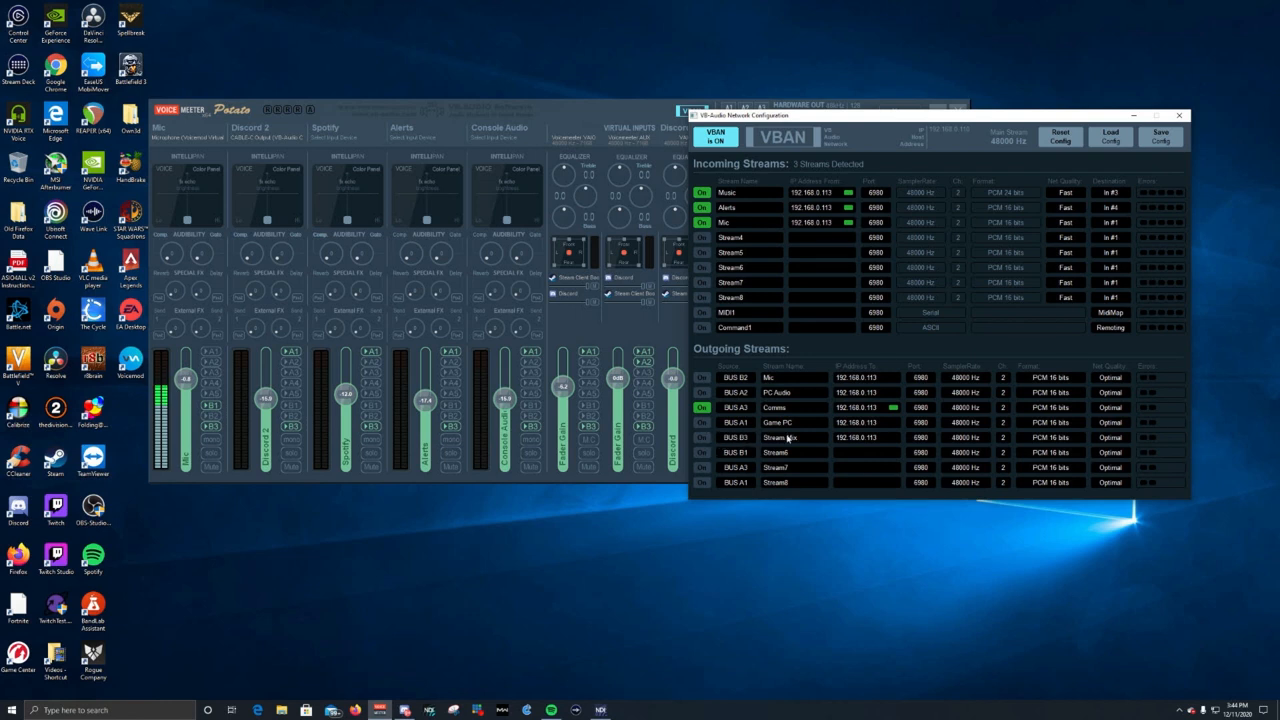
left_click(702, 436)
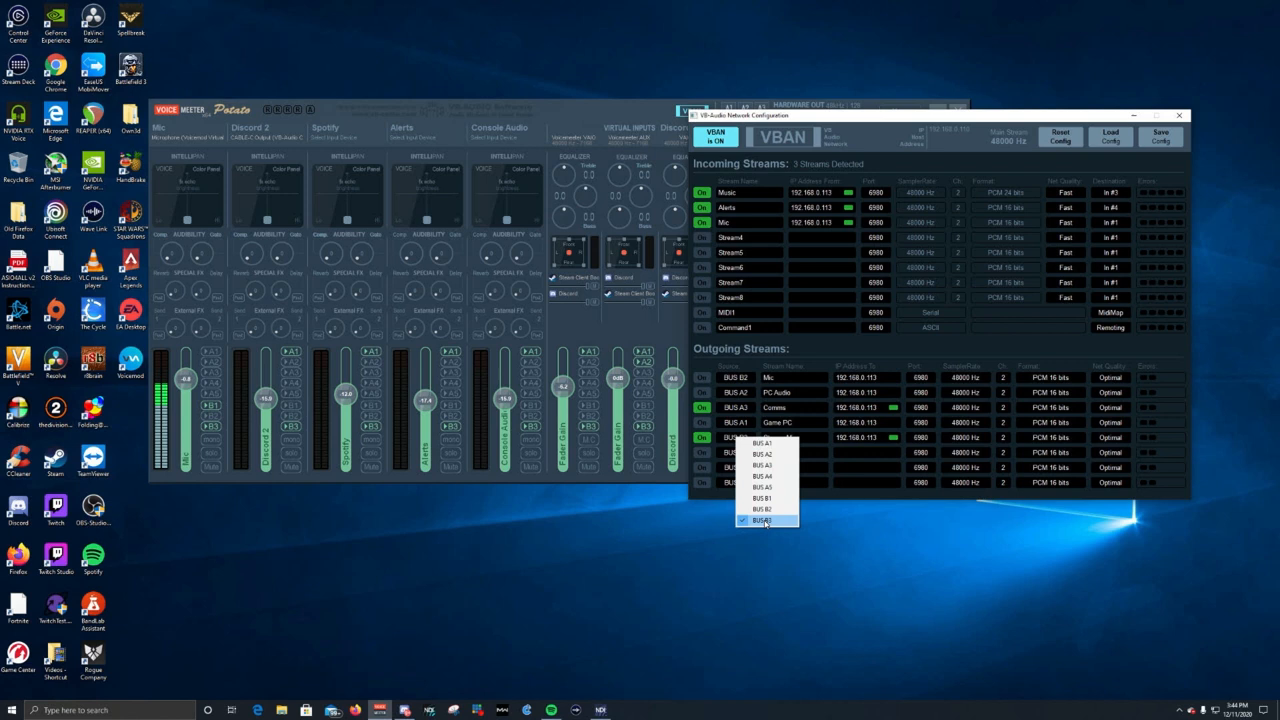
left_click(762, 520)
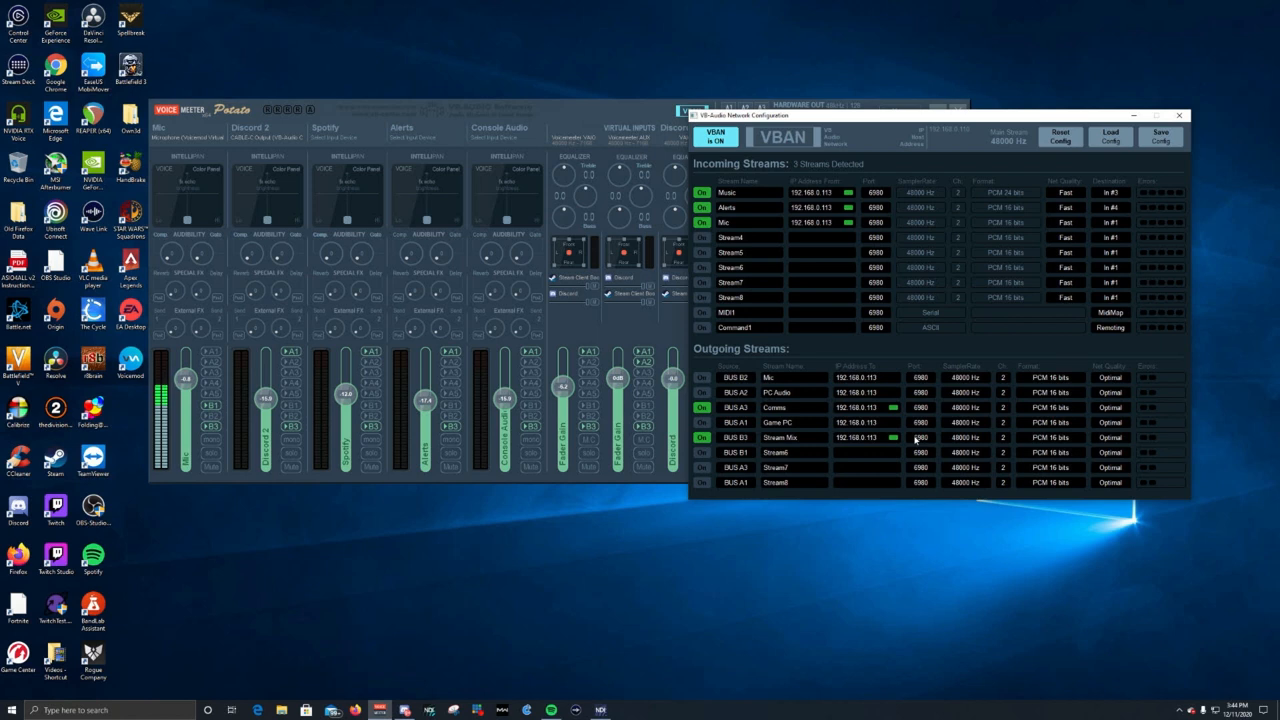
mouse_move(824, 384)
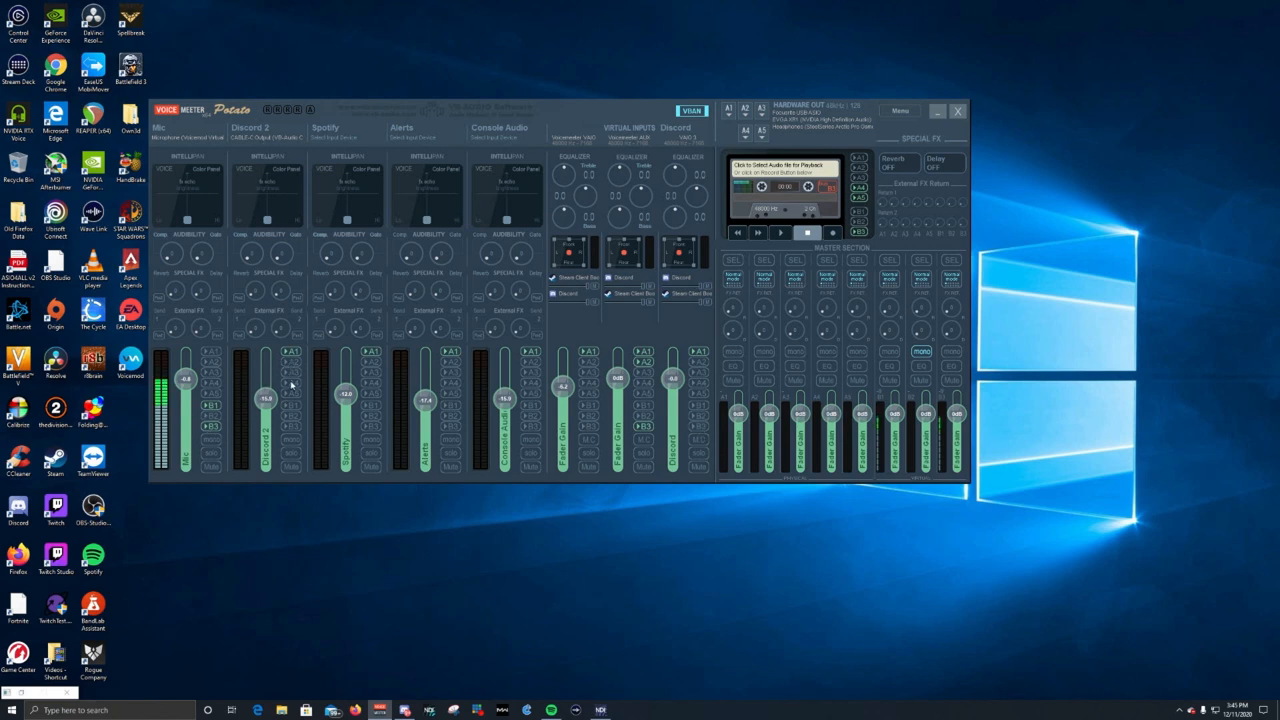
mouse_move(410, 374)
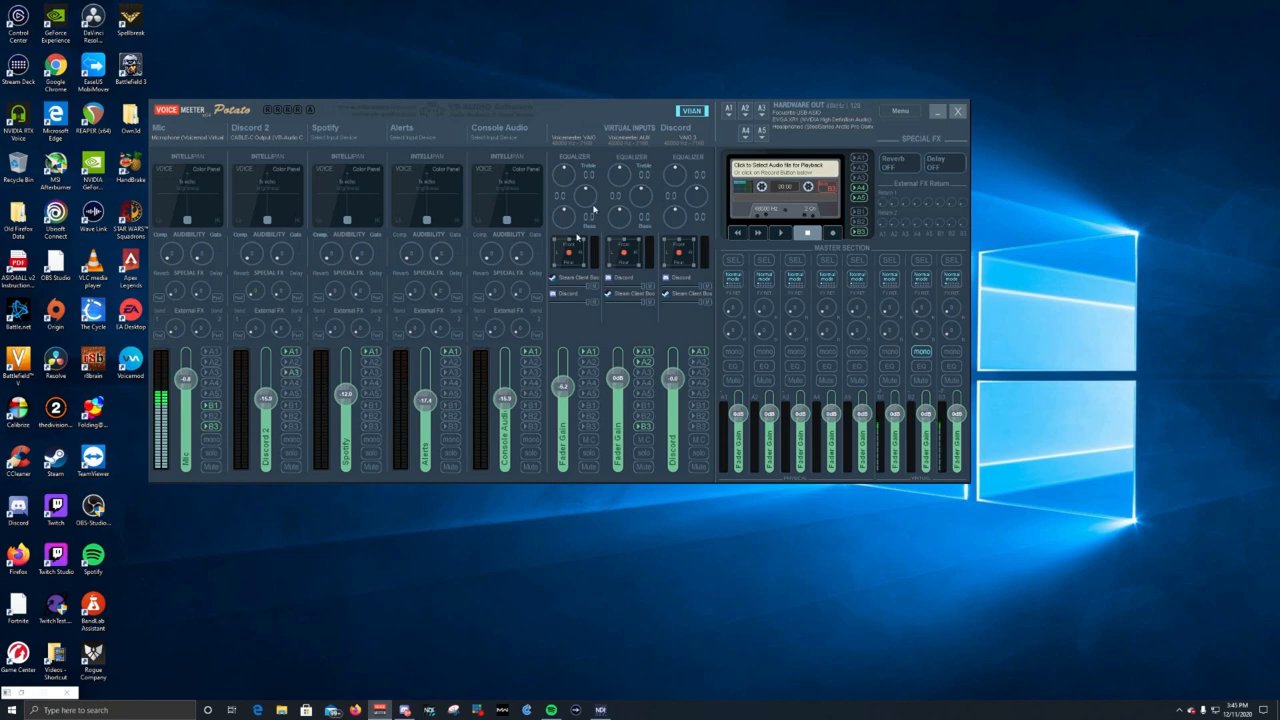
Reopen the VBAN configuration window, now listing the Stream Mix outgoing stream.
left_click(690, 110)
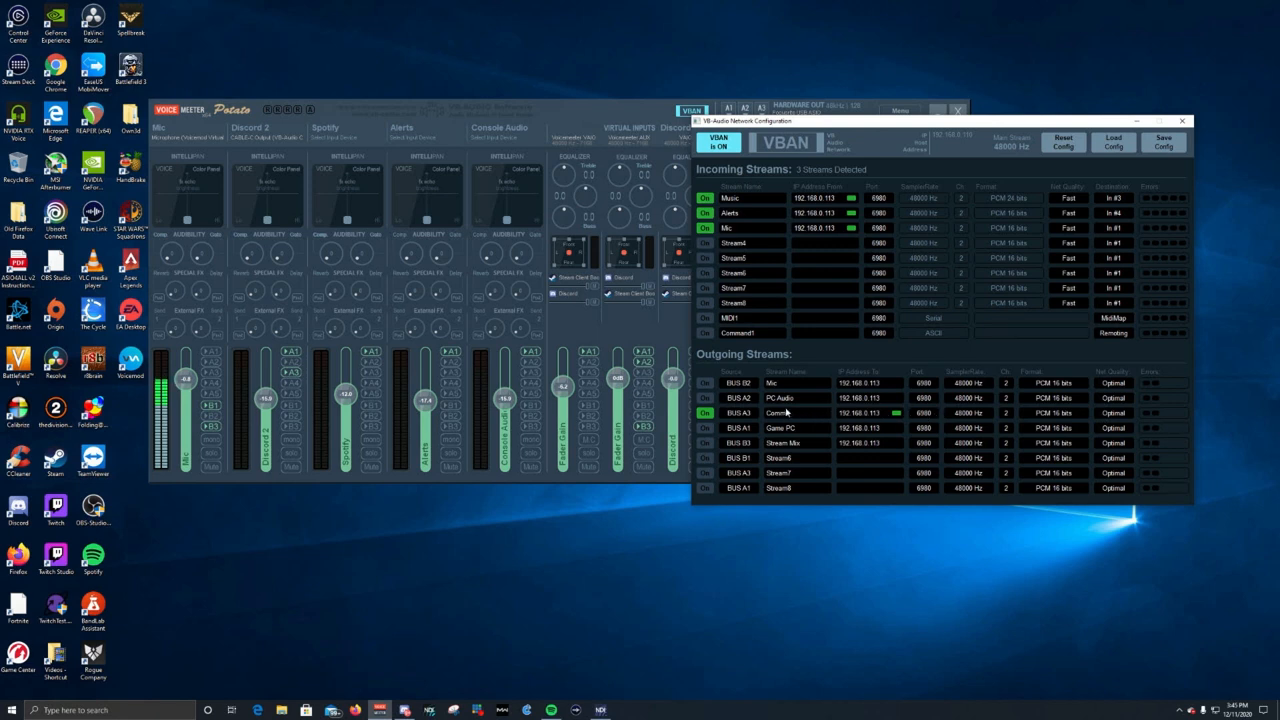
Assign a different bus to the Comms outgoing VBAN stream and dismiss the VBAN window.
left_click(784, 412)
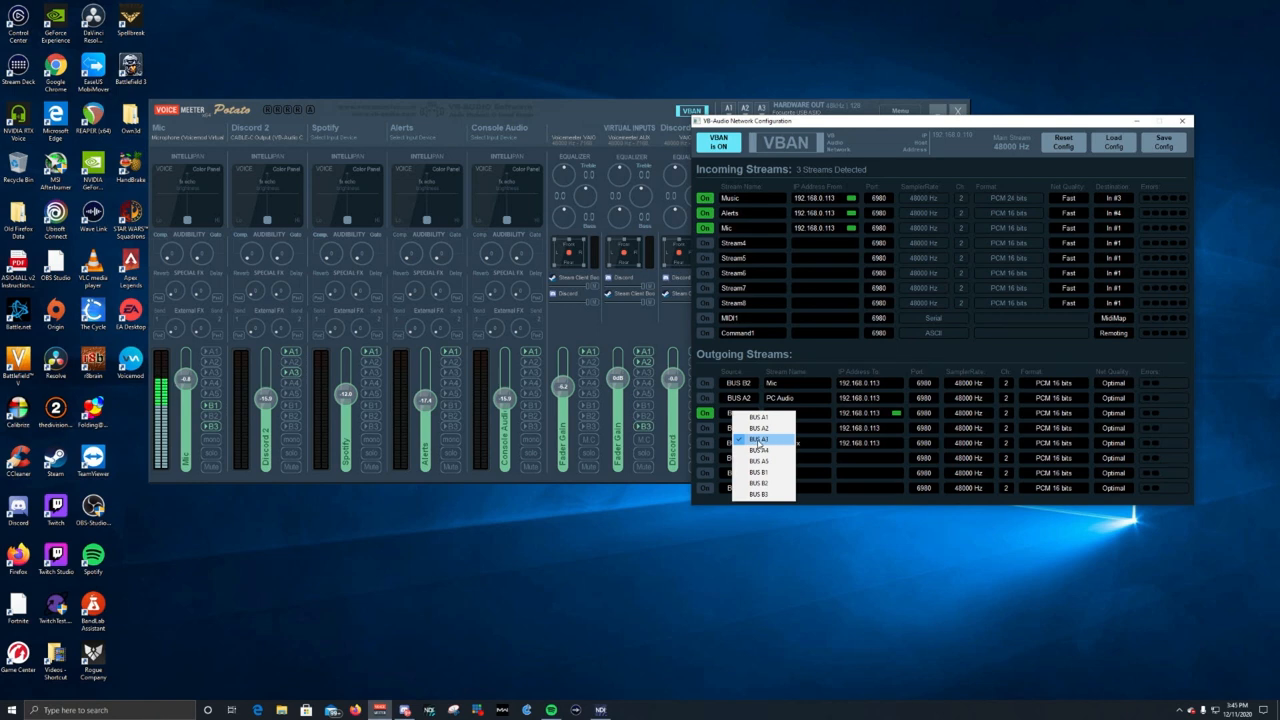
left_click(758, 440)
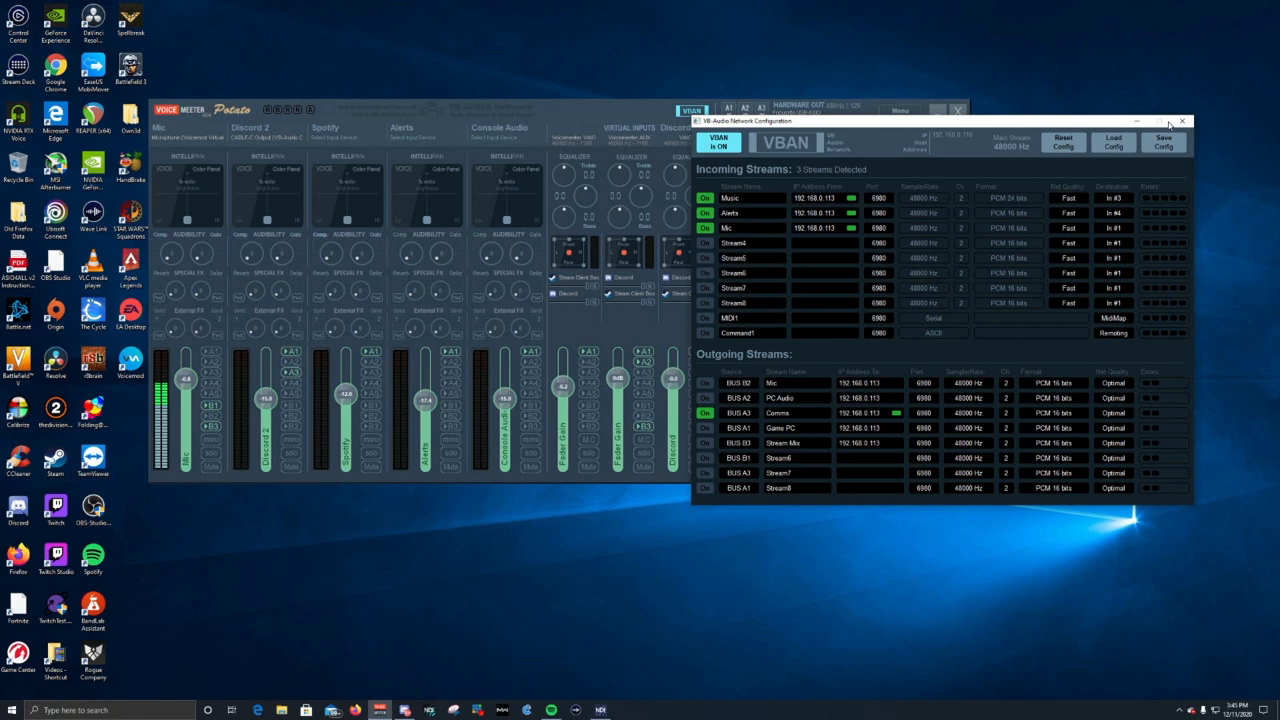
left_click(1182, 120)
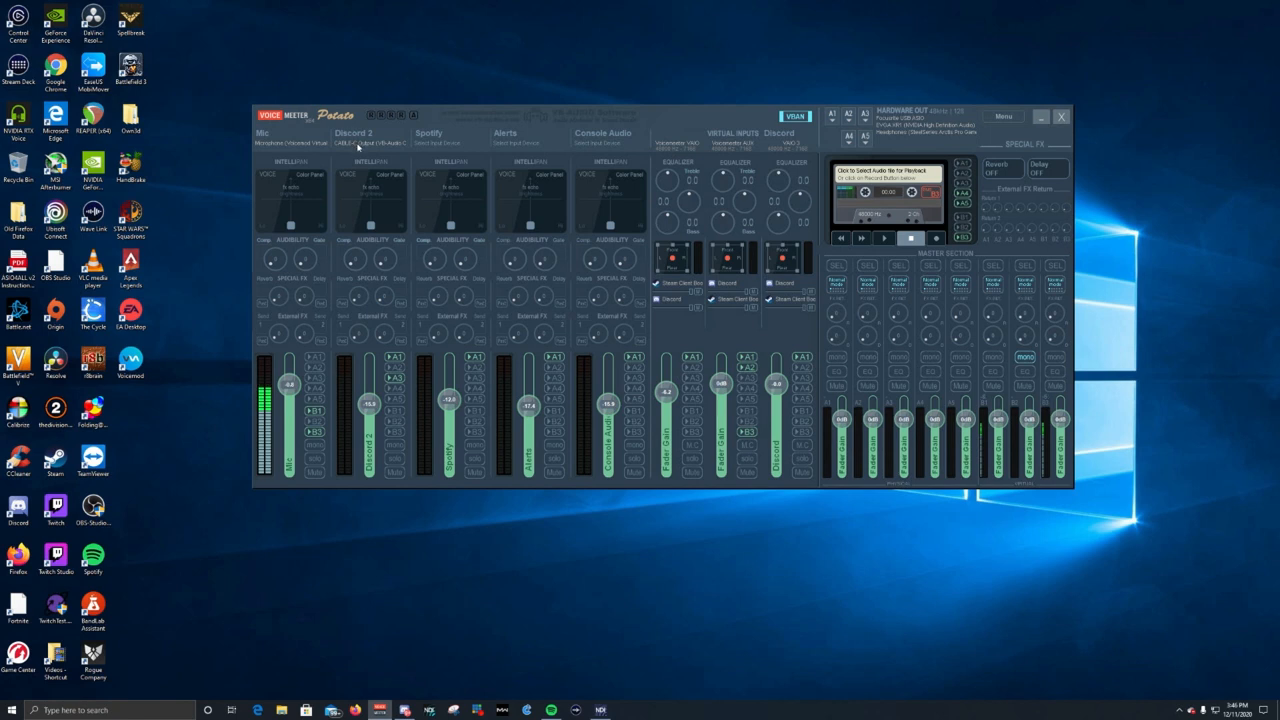
mouse_move(388, 148)
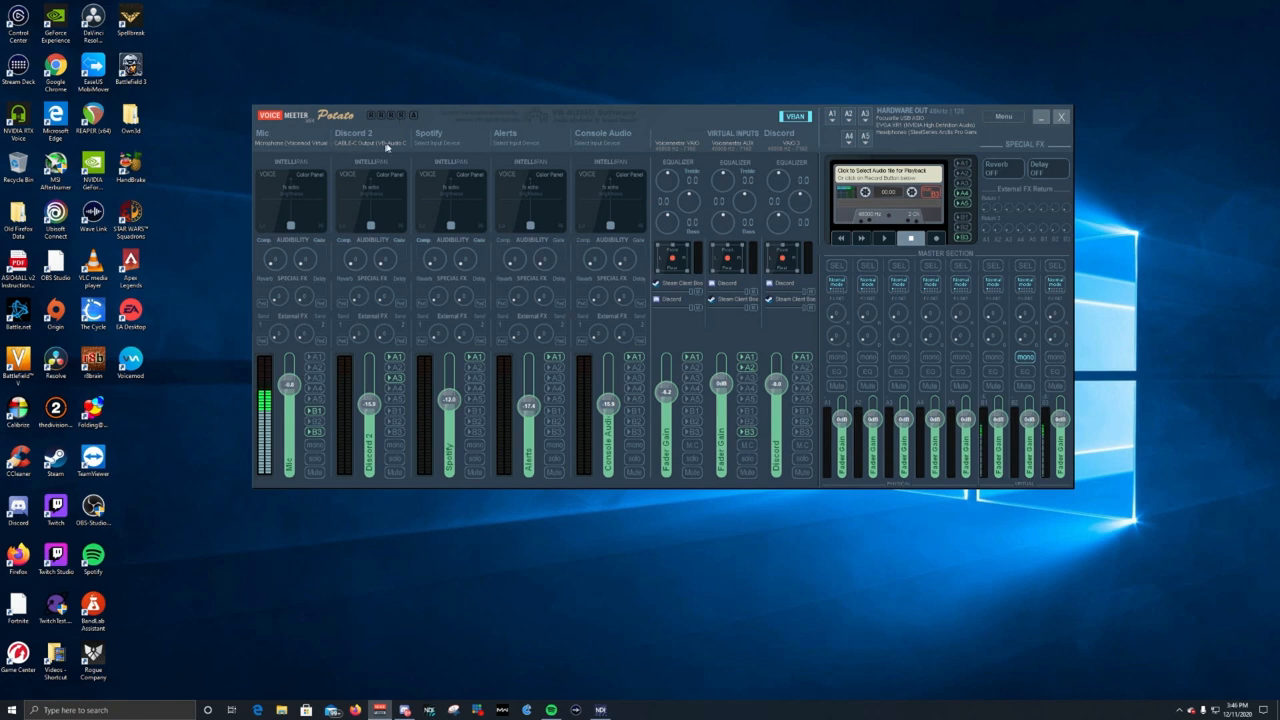